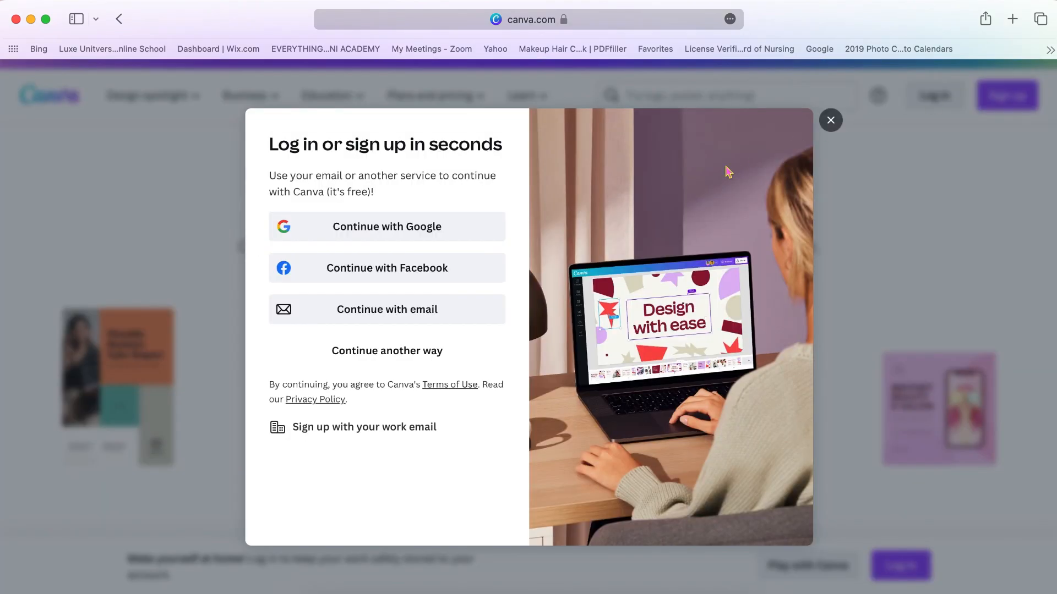
mouse_move(387, 309)
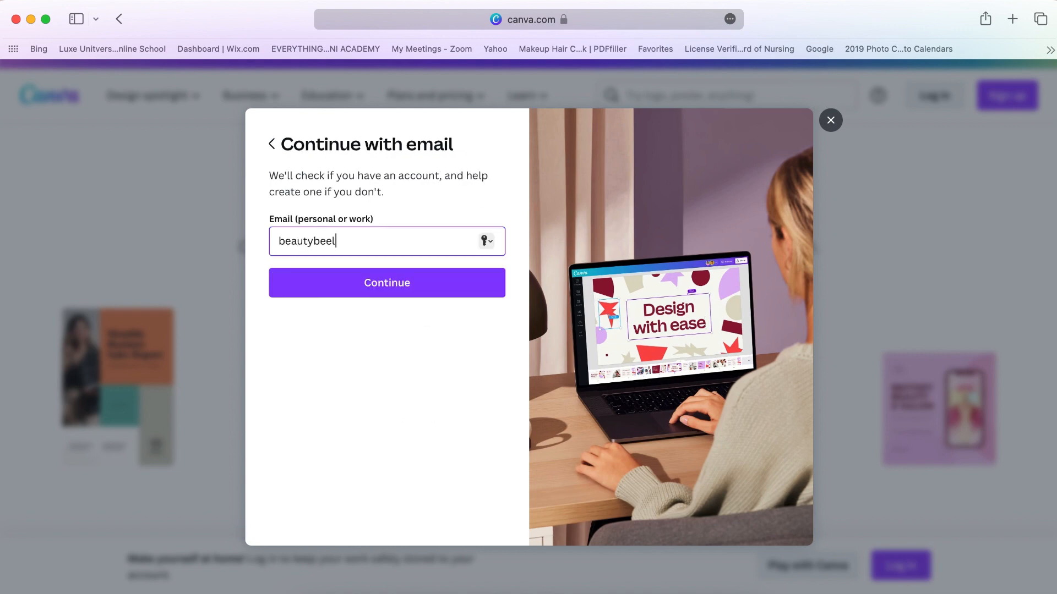
Step: Submit the account email to move on to the password prompt
left_click(387, 282)
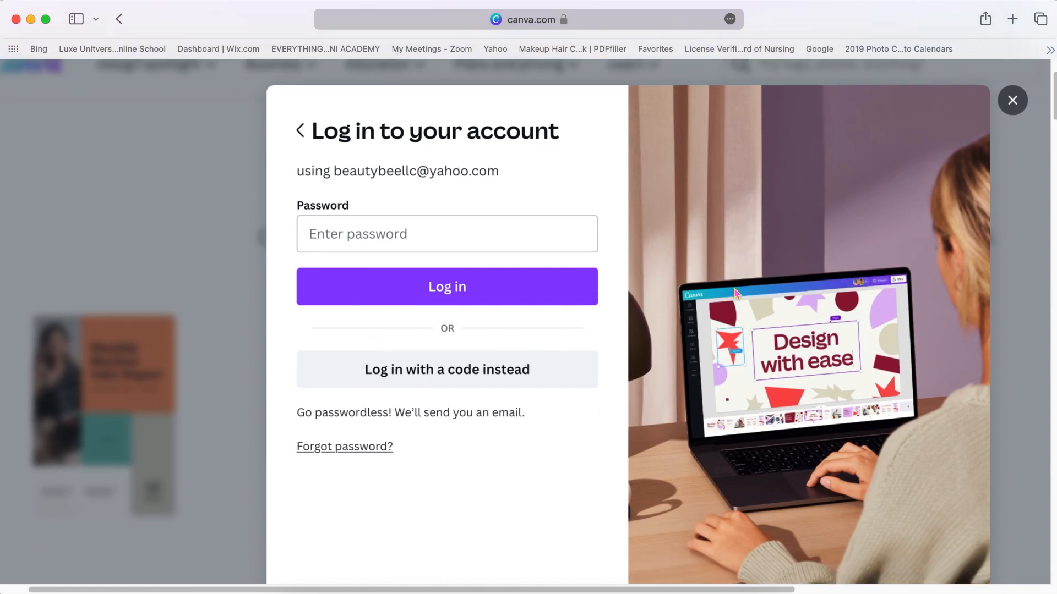
Step: Log in with the password and pass the vehicle-image captcha
type("password")
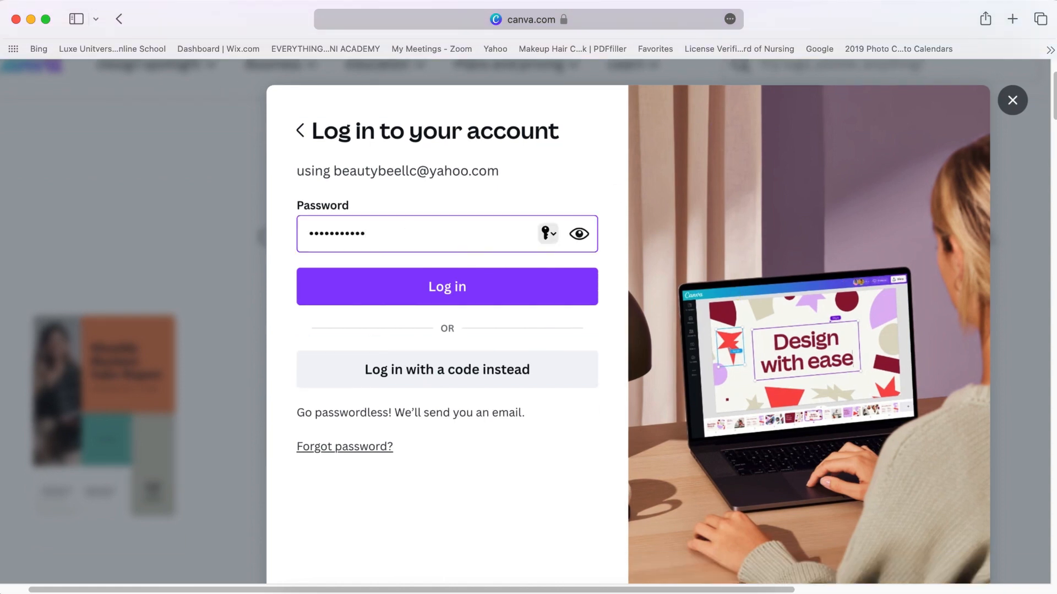
left_click(447, 286)
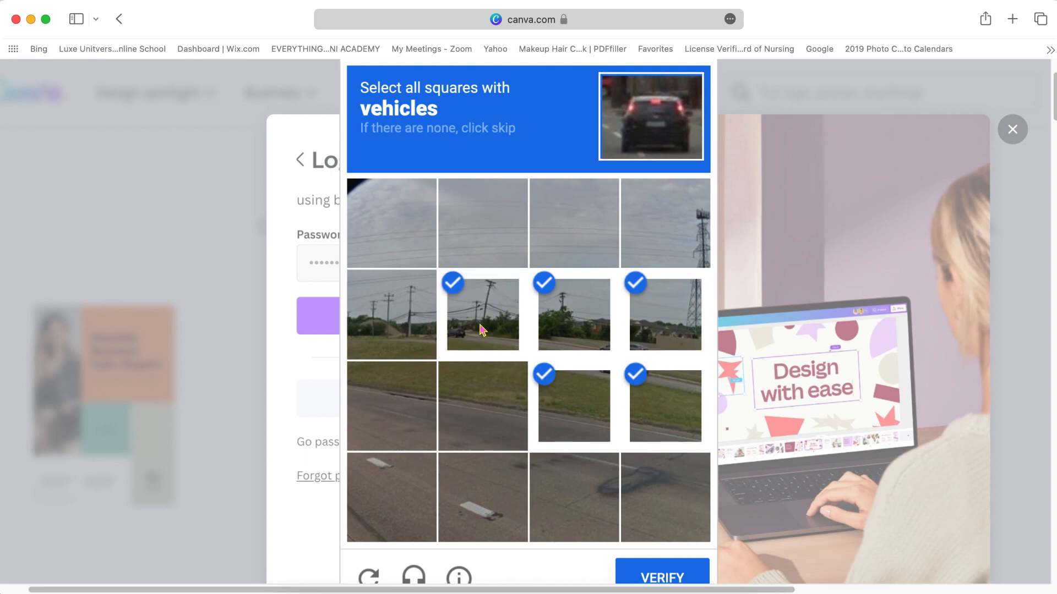
scroll("down", 3)
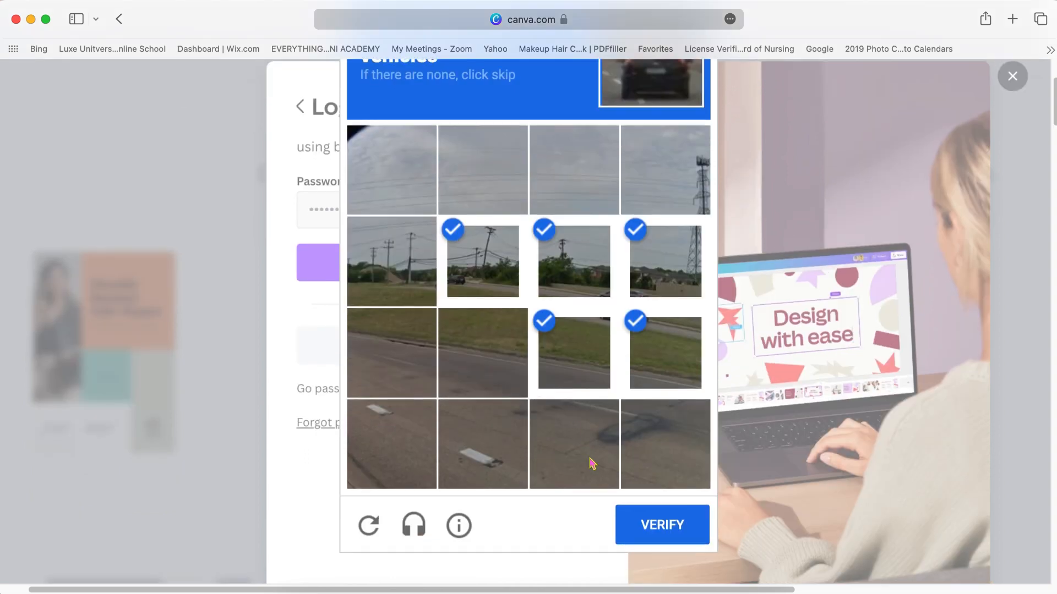
left_click(661, 525)
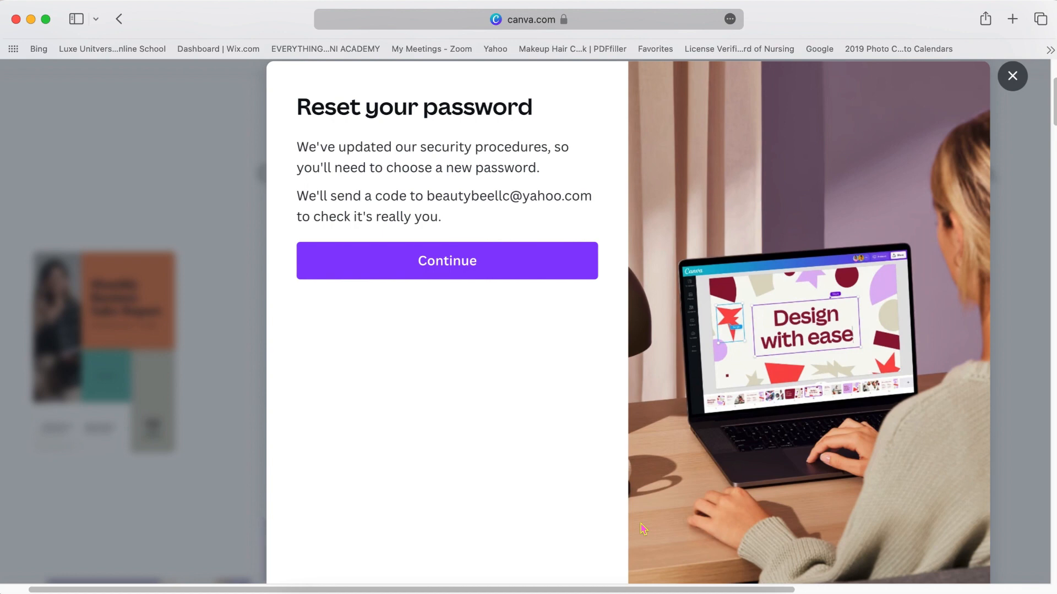
mouse_move(614, 469)
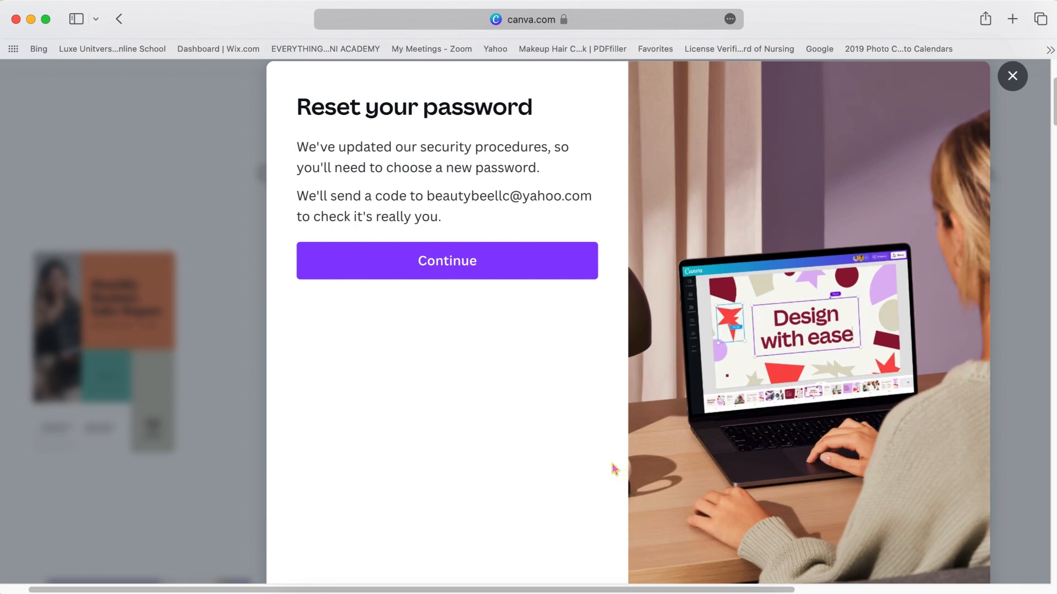
mouse_move(447, 269)
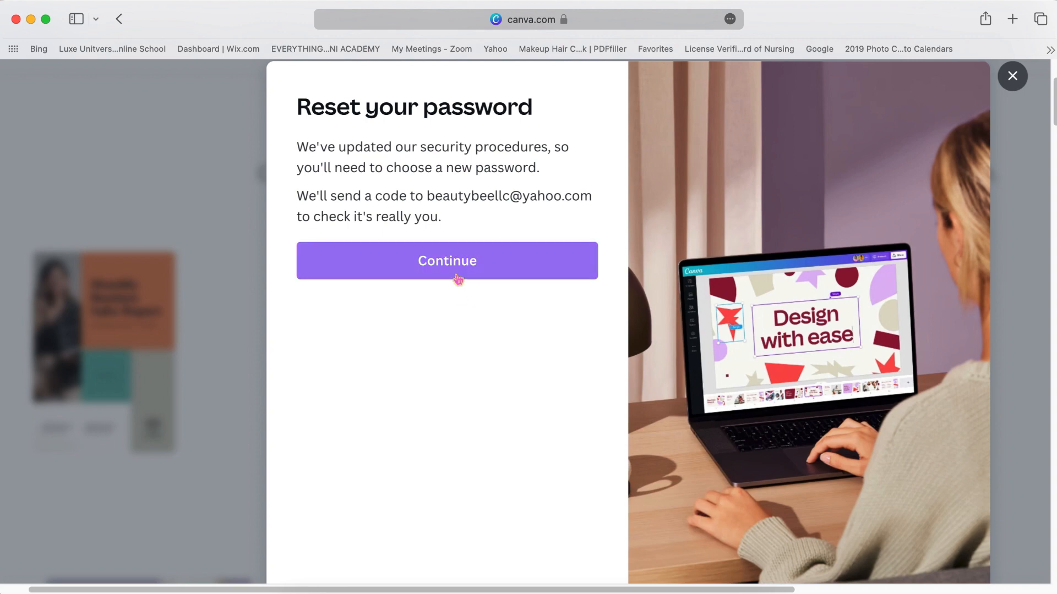
mouse_move(452, 261)
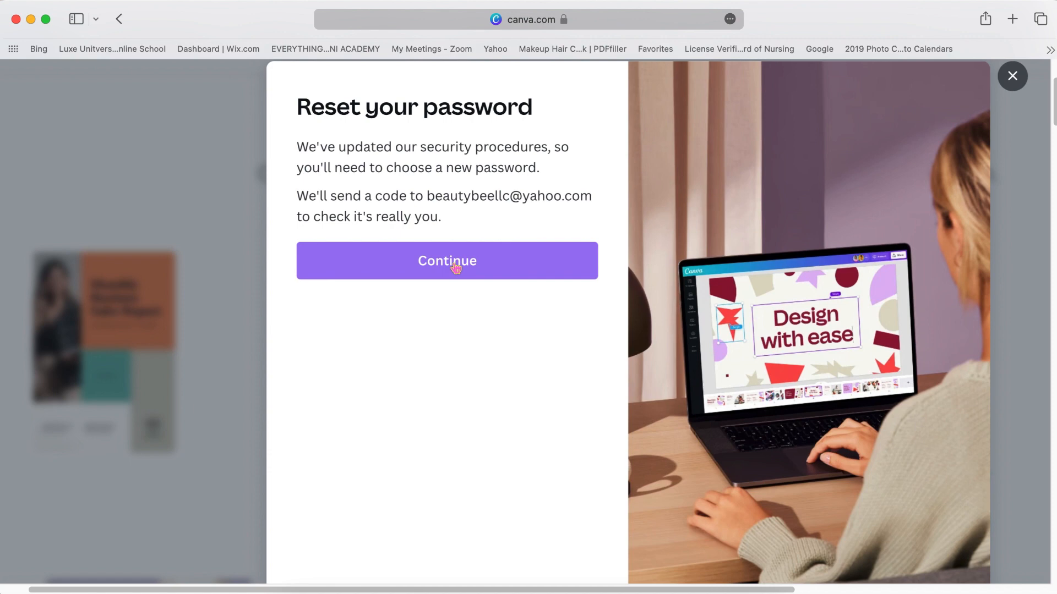
Step: Set and confirm a new strong password on the Reset your password page
left_click(447, 261)
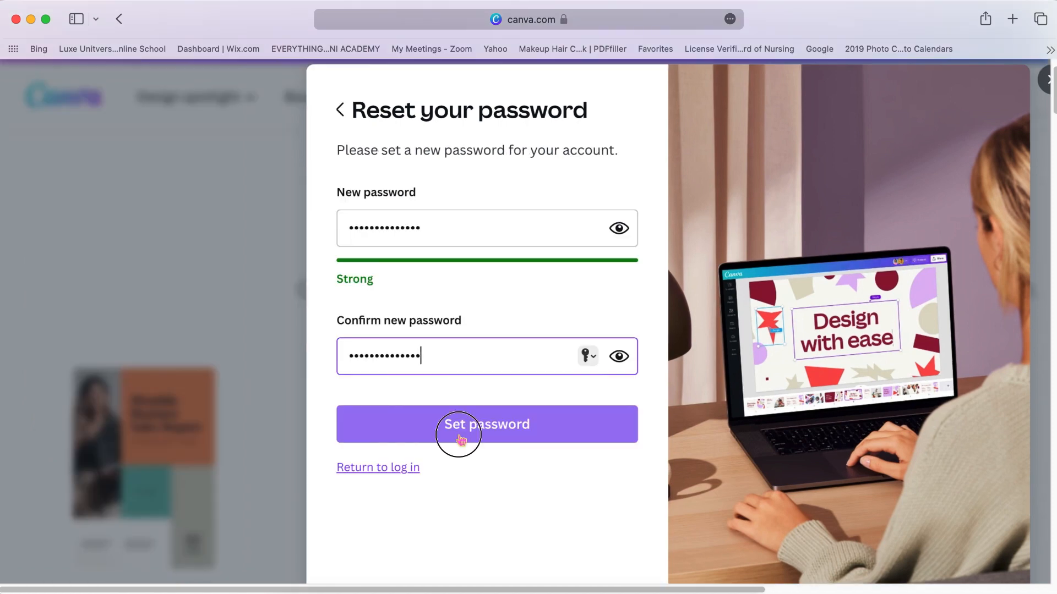
left_click(486, 423)
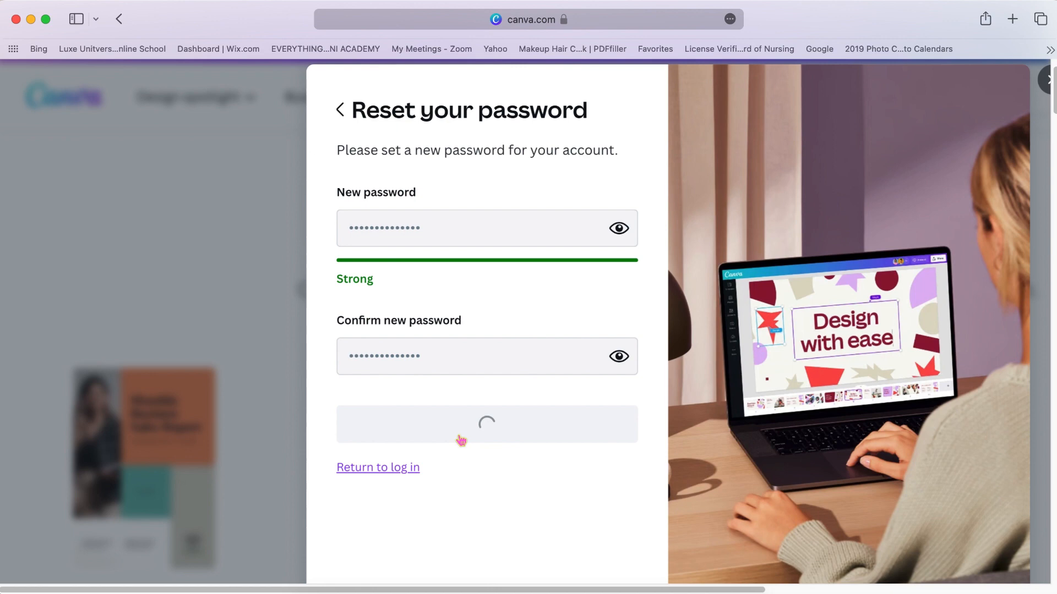
left_click(486, 424)
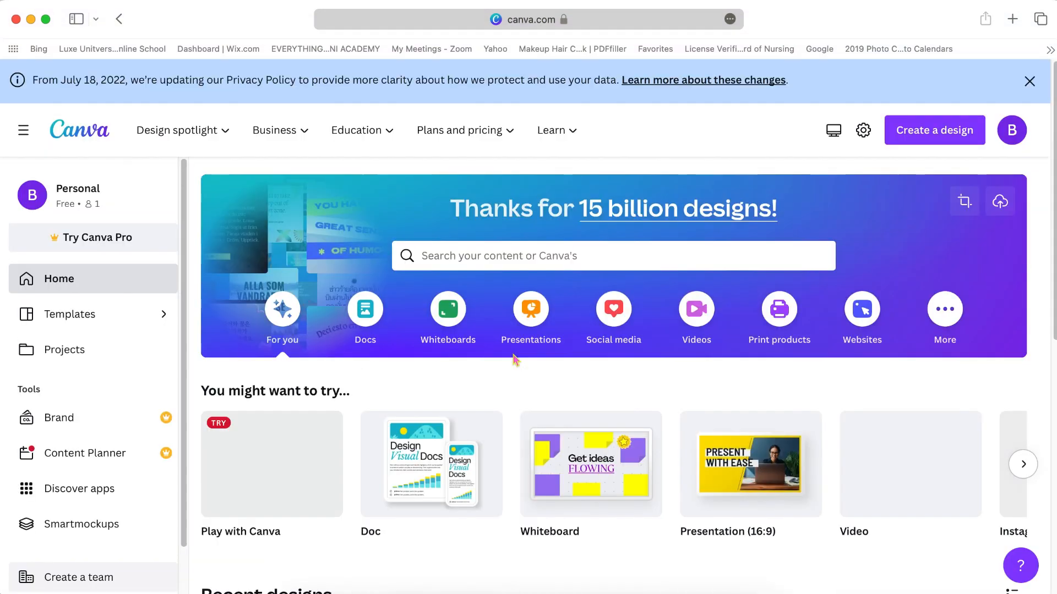
left_click(94, 237)
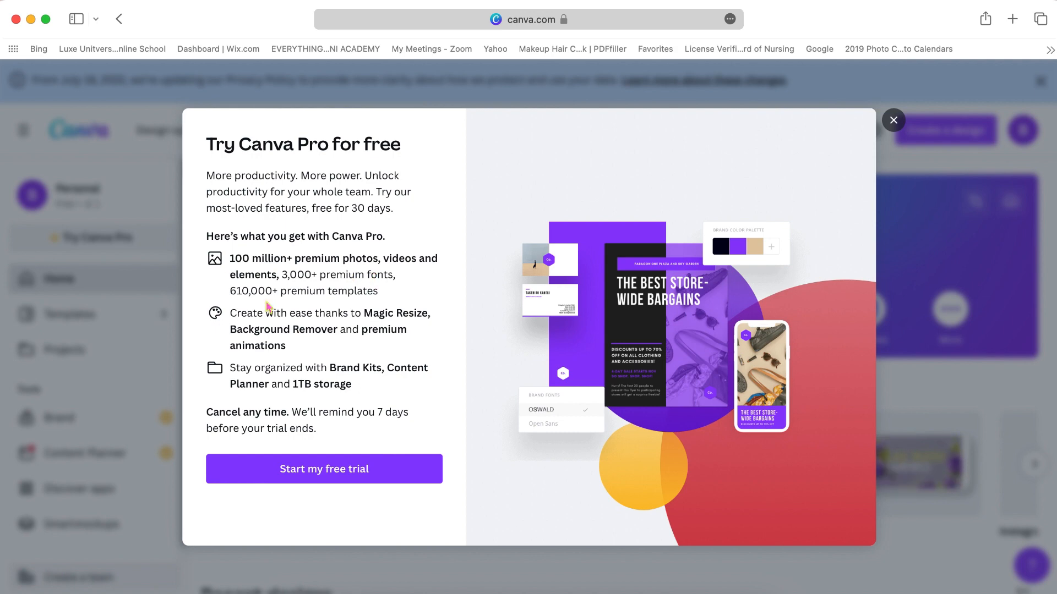
mouse_move(423, 331)
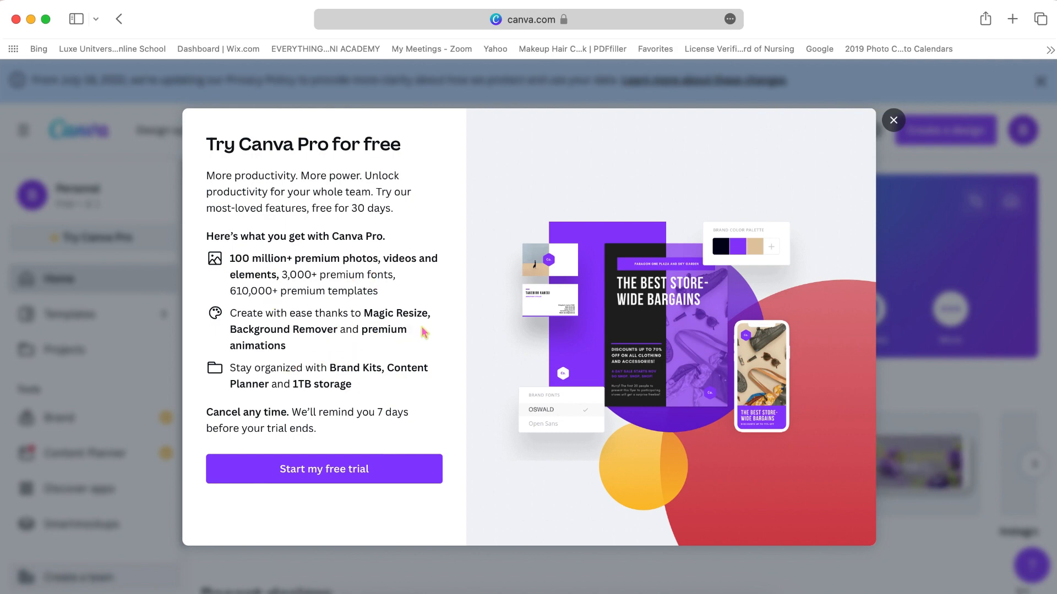
mouse_move(359, 429)
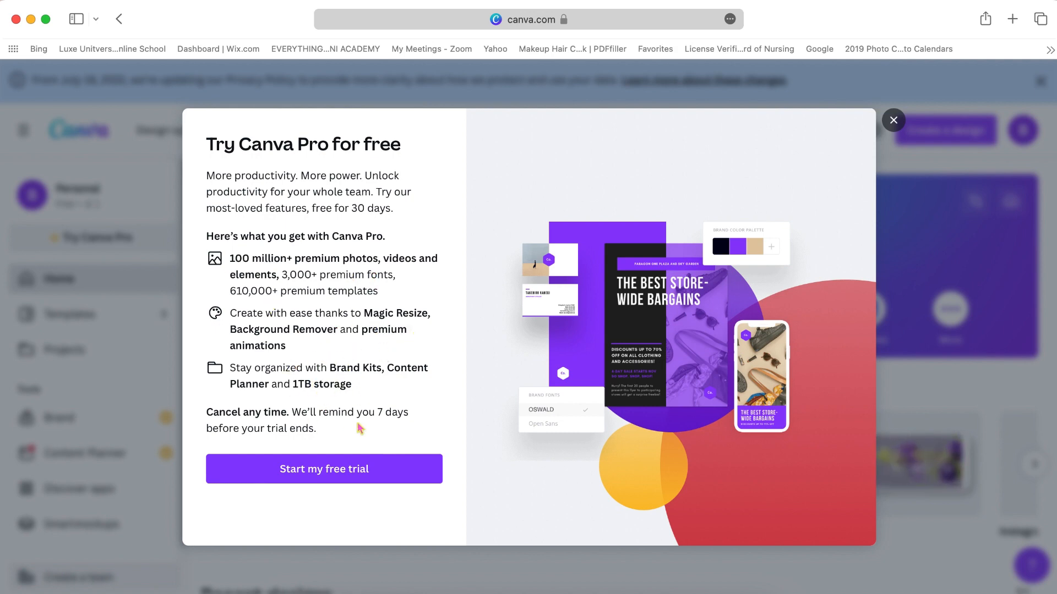
left_click(892, 120)
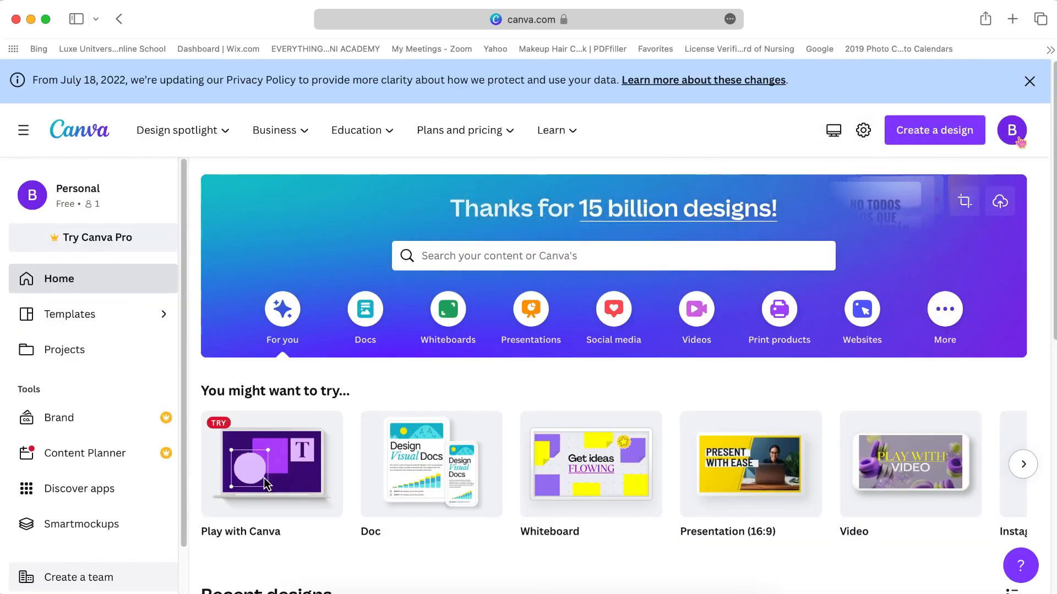
Step: Open Account settings from the profile avatar menu and scroll the page
left_click(1011, 130)
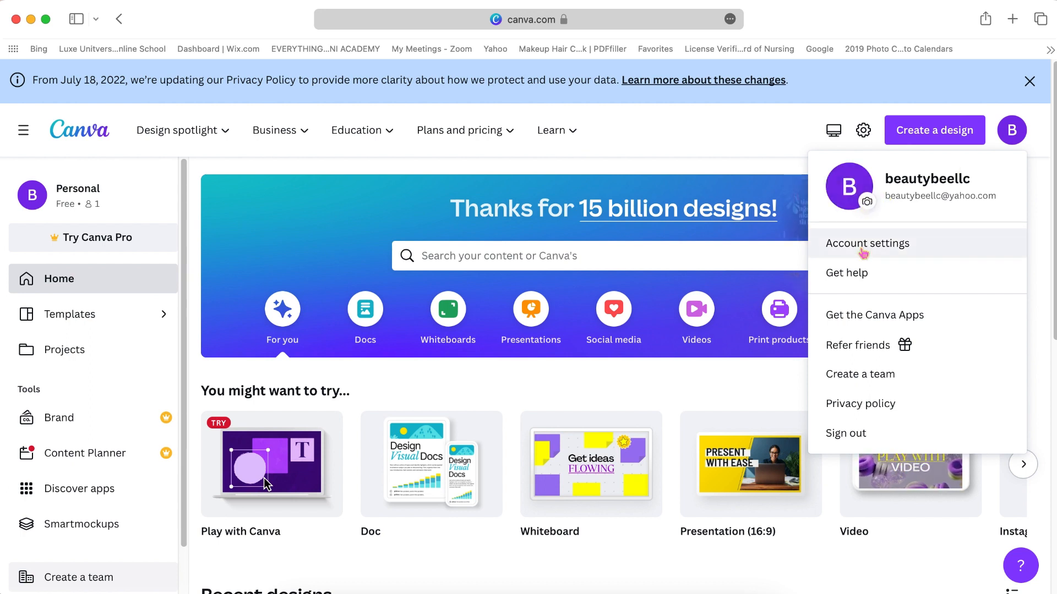
left_click(867, 244)
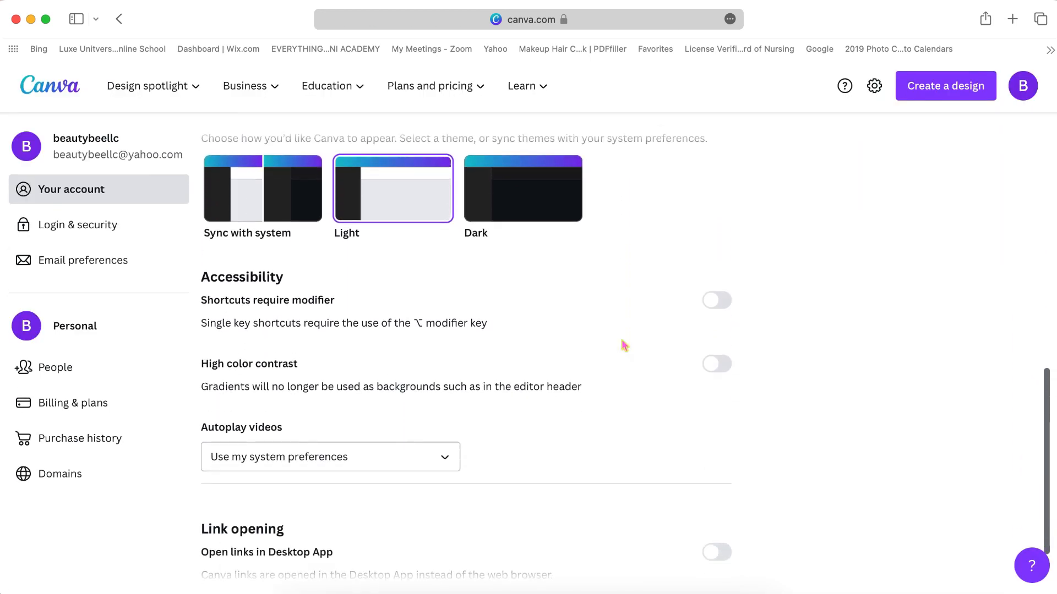
scroll("up", 3)
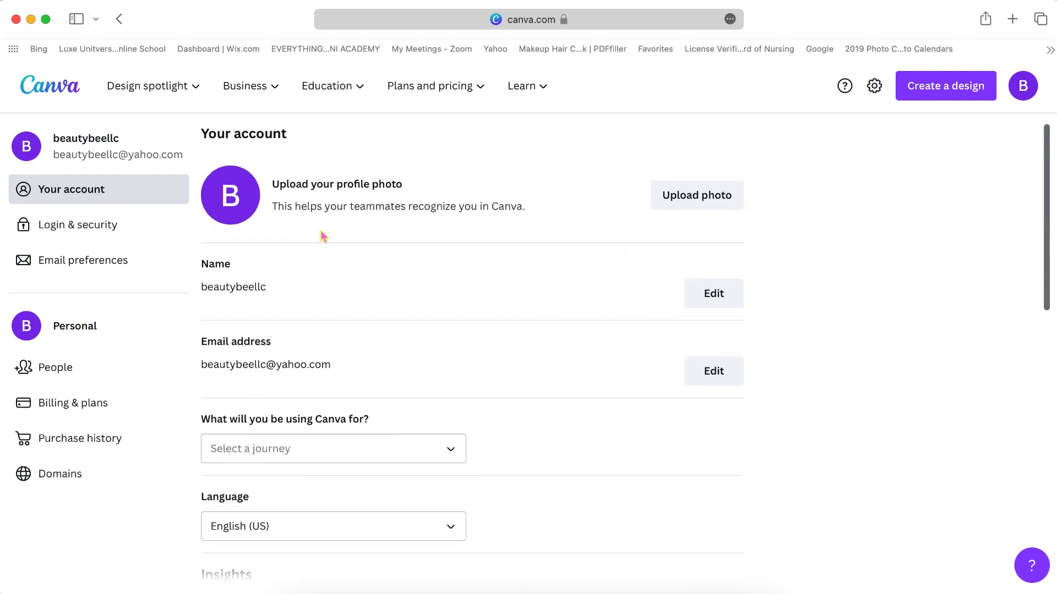
mouse_move(72, 403)
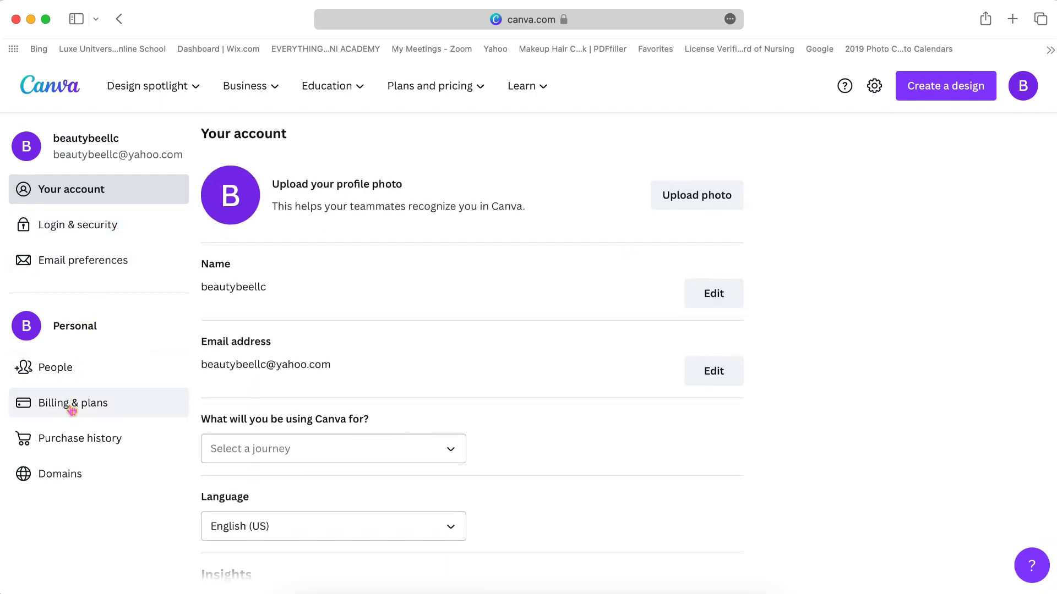
left_click(148, 86)
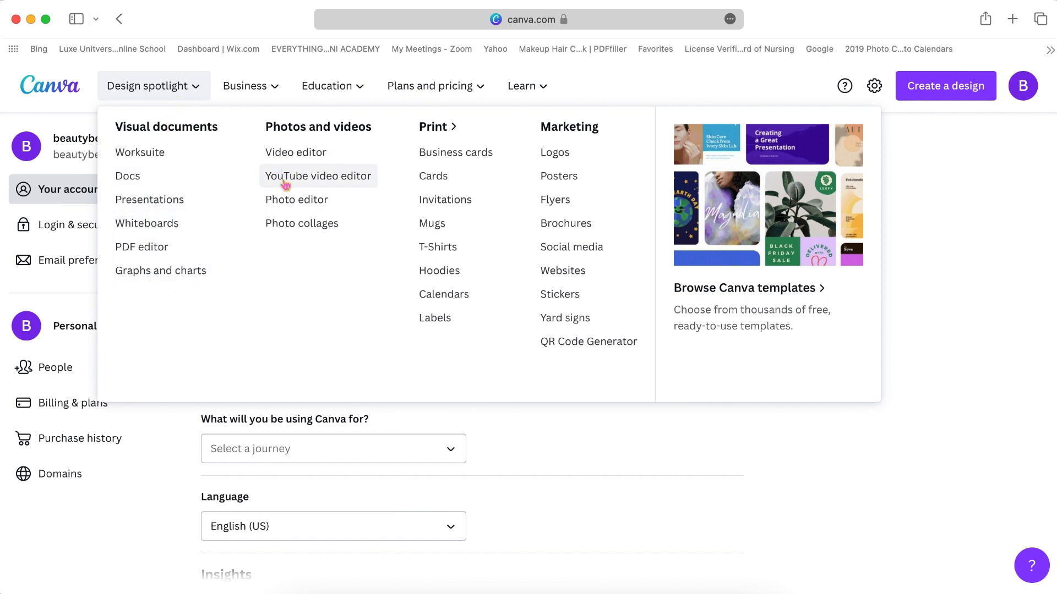
Step: Browse the Business and Education menus in the top navigation
left_click(245, 86)
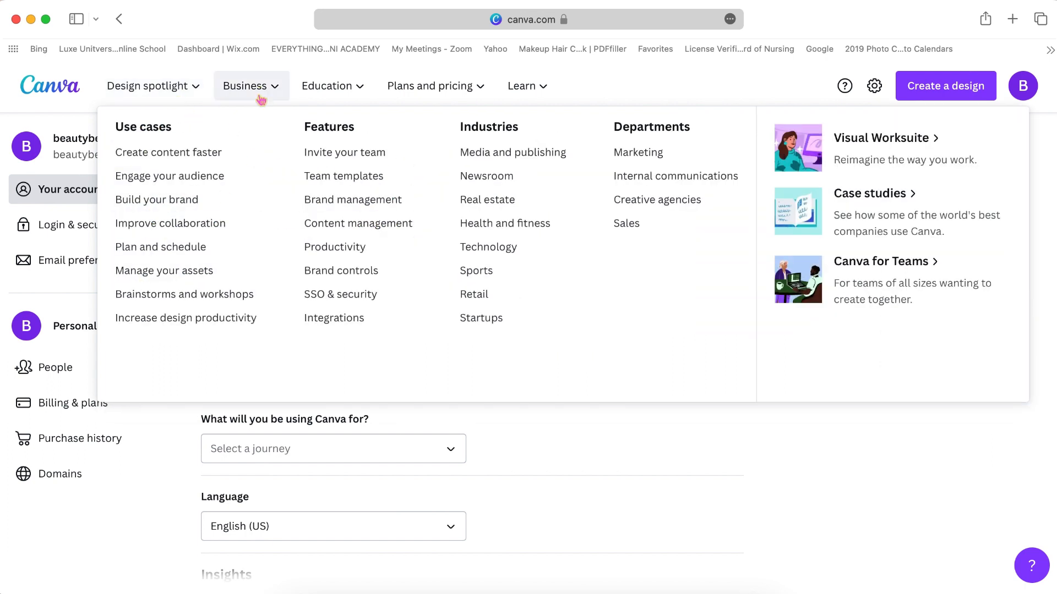
mouse_move(486, 176)
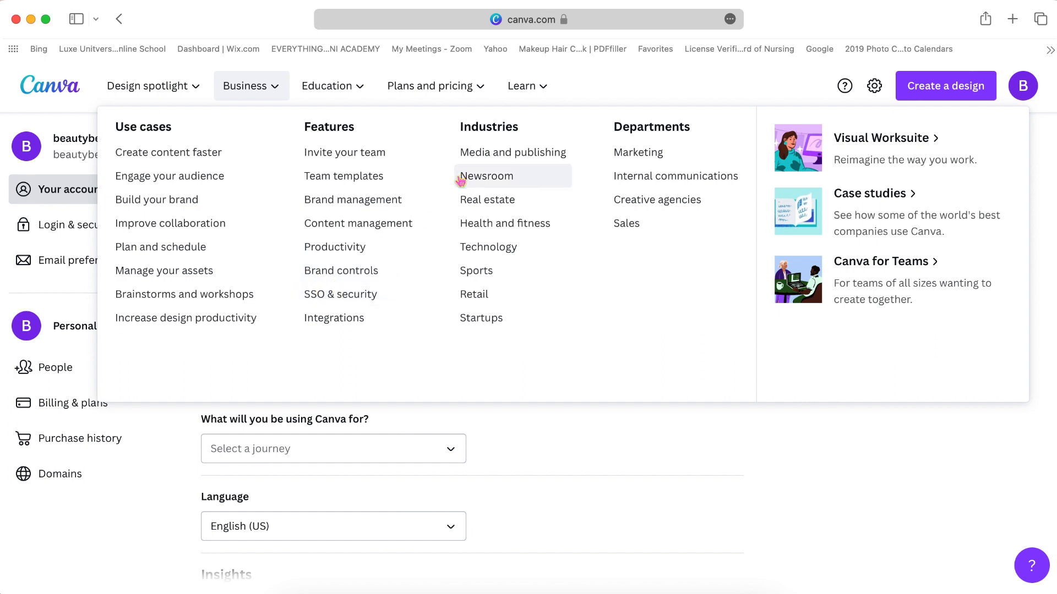
left_click(327, 86)
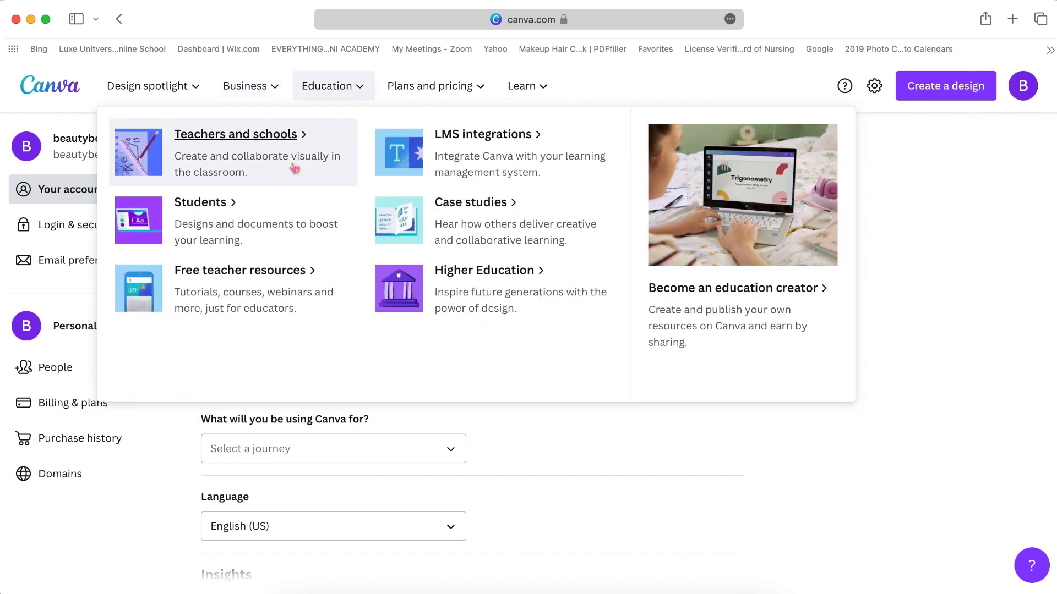
mouse_move(455, 185)
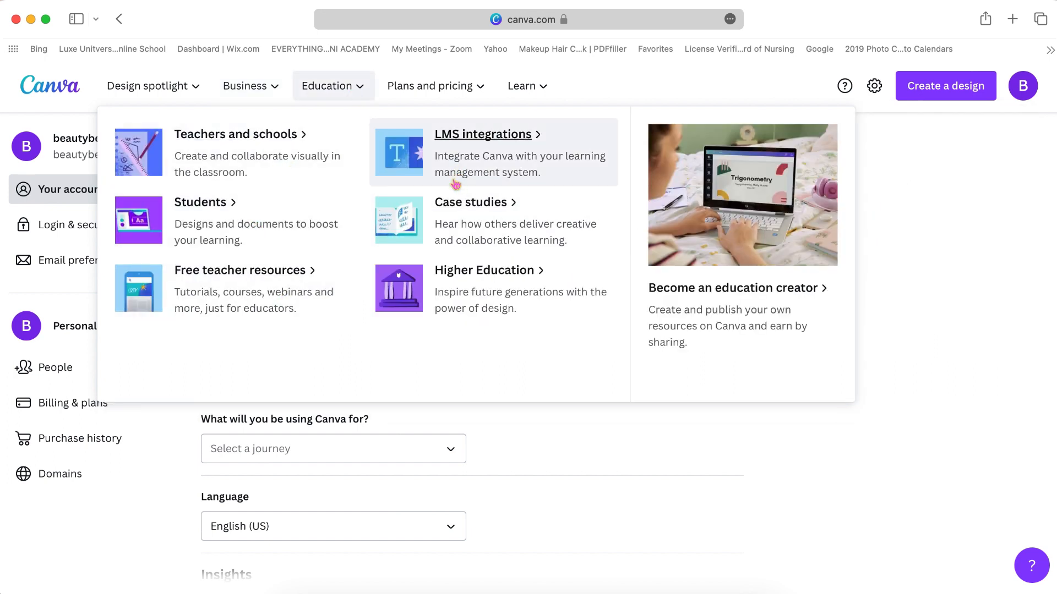
mouse_move(734, 288)
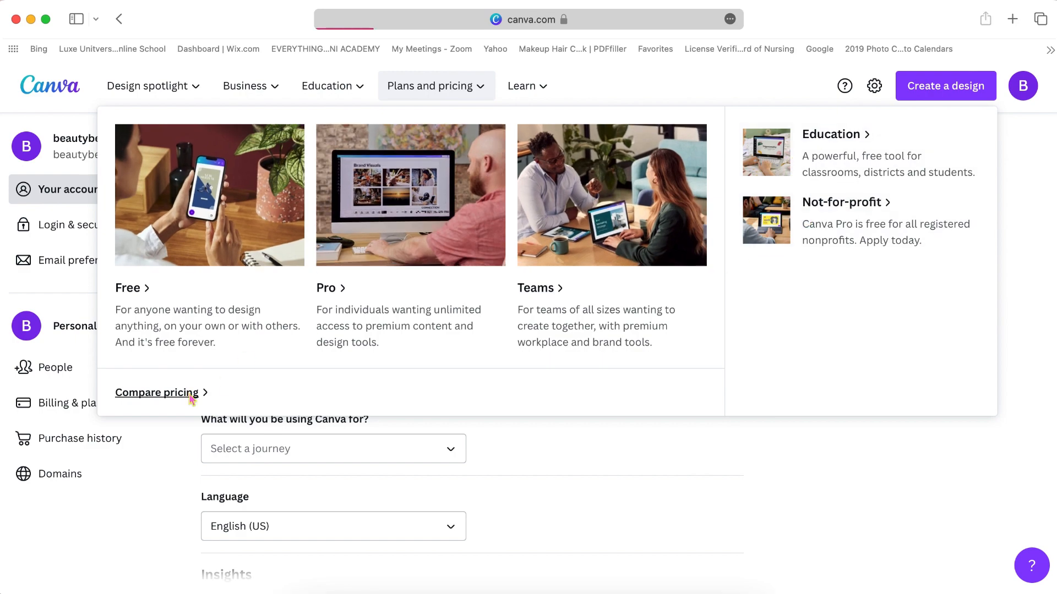
Step: Review the full Plans and pricing comparison, then show the Learn menu
left_click(156, 392)
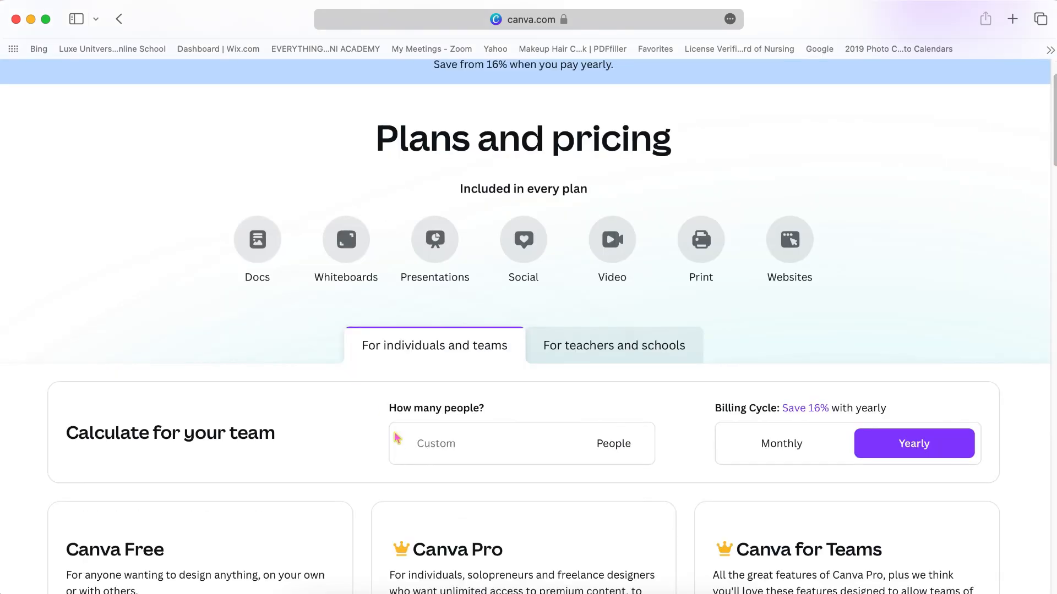
scroll("down", 3)
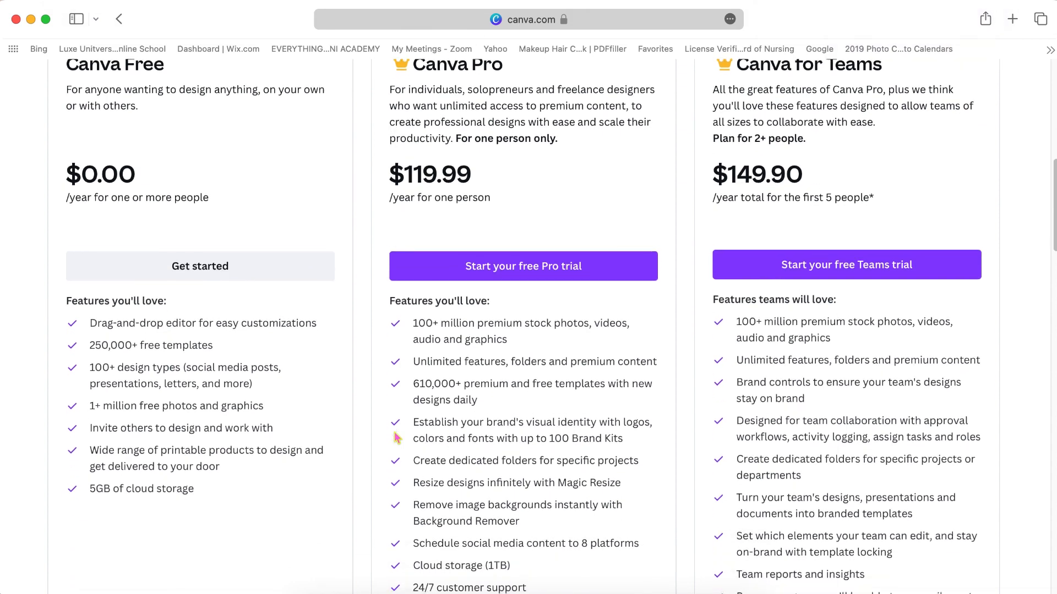
scroll("down", 3)
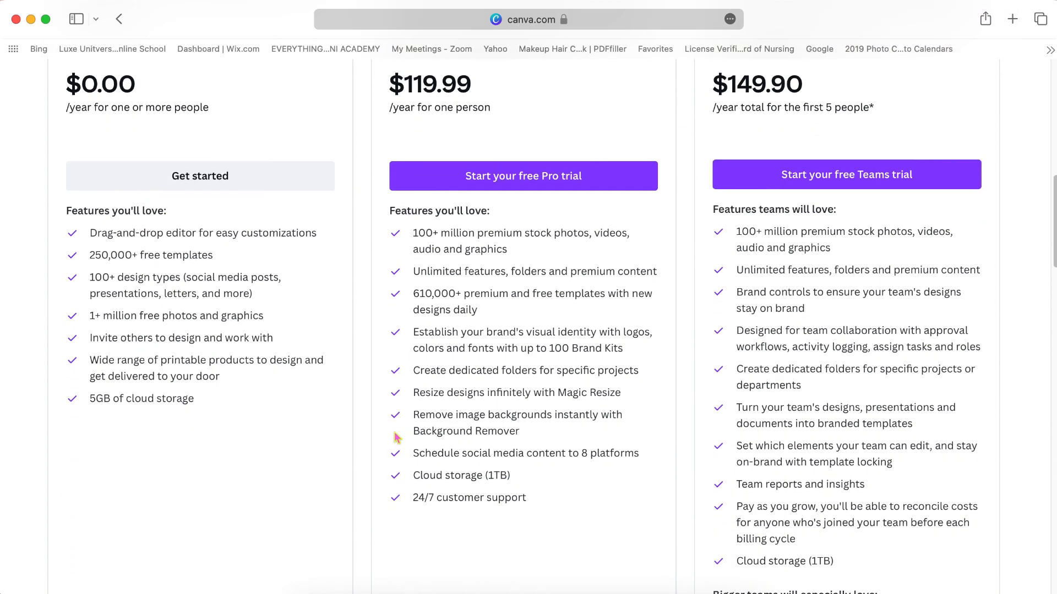
scroll("up", 3)
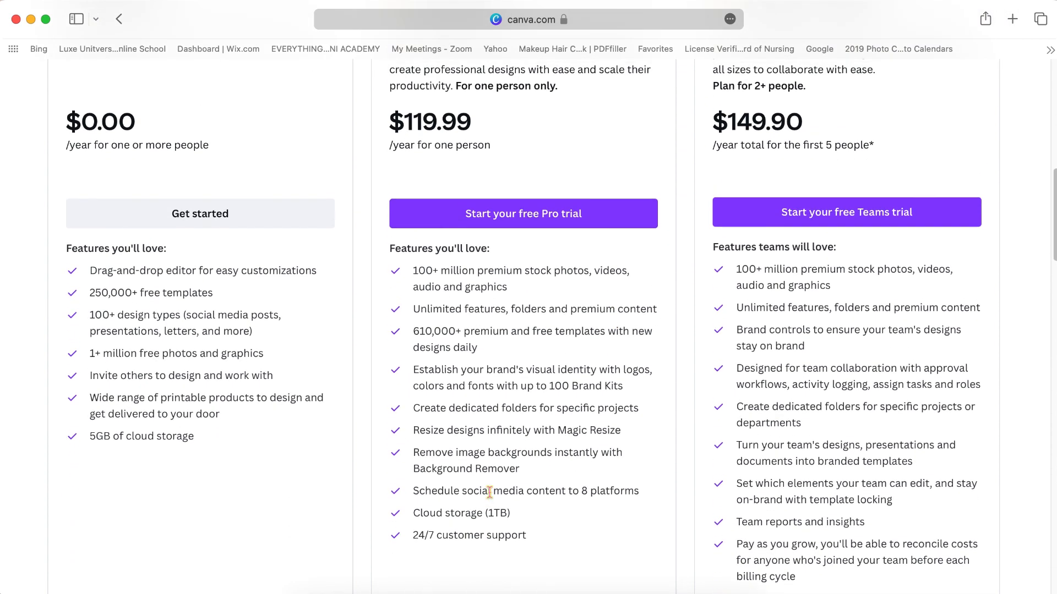
mouse_move(277, 468)
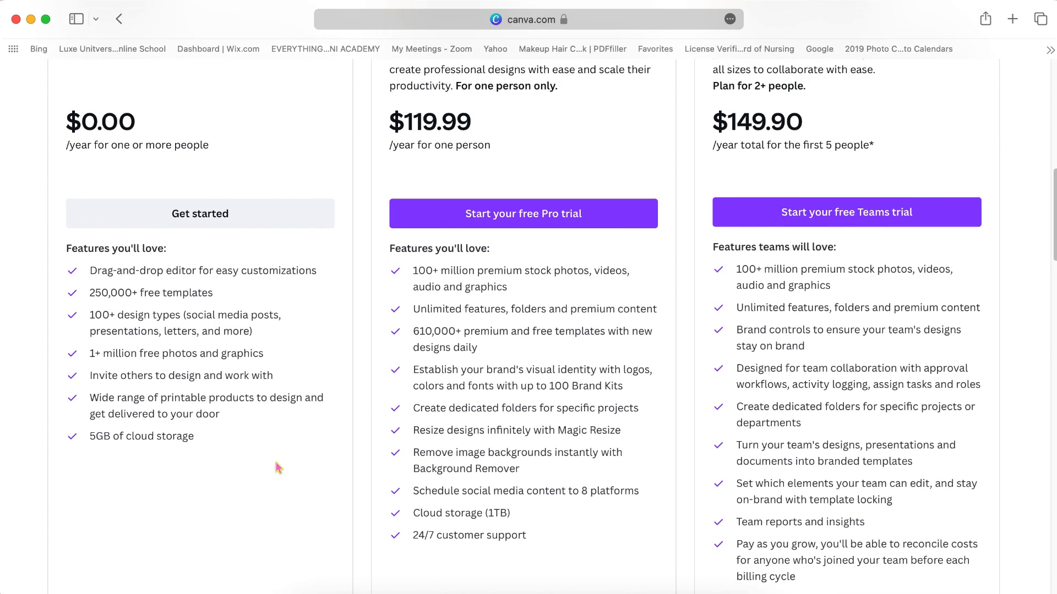
scroll("up", 3)
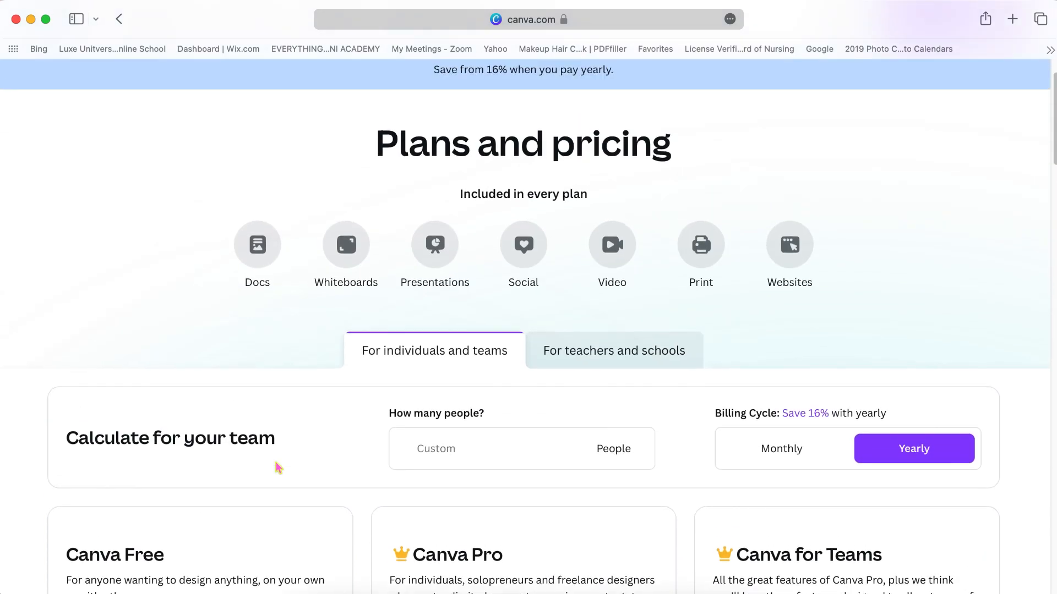
left_click(520, 86)
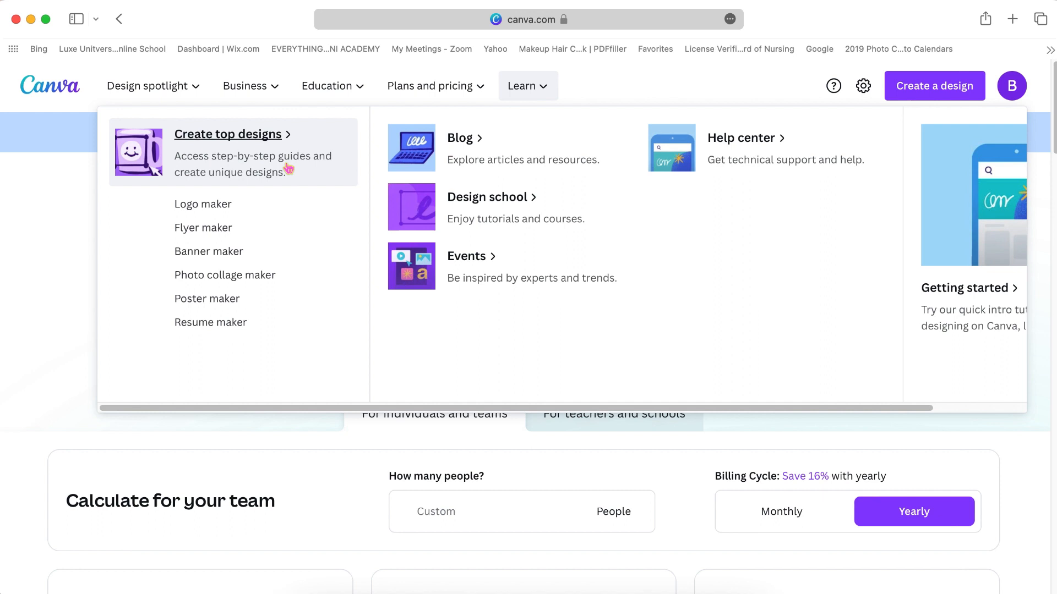
mouse_move(426, 225)
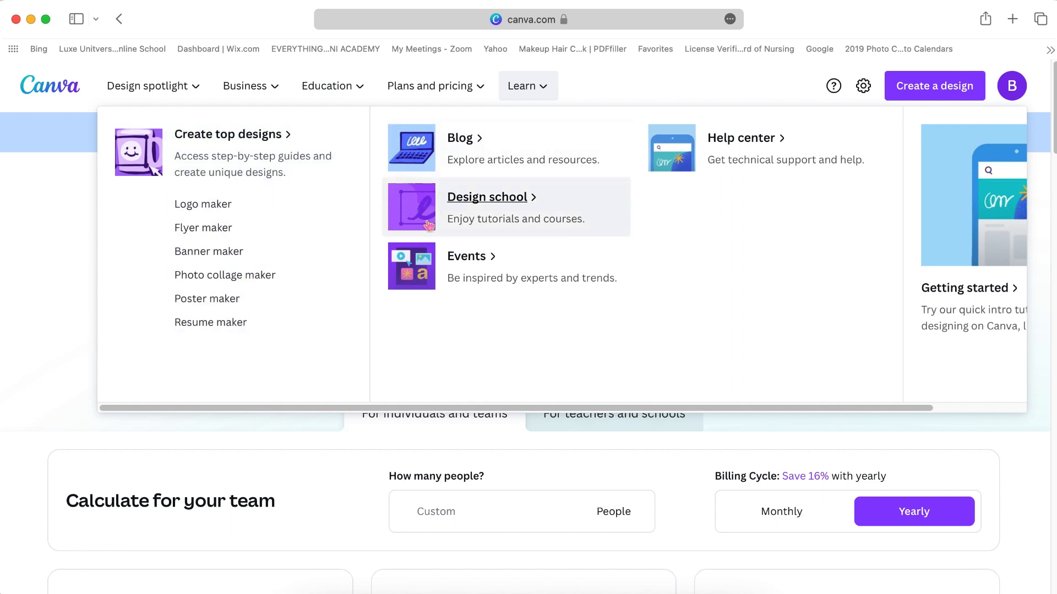
Step: Browse Design School courses and tutorials, then open and scroll the trending Photos library
left_click(487, 197)
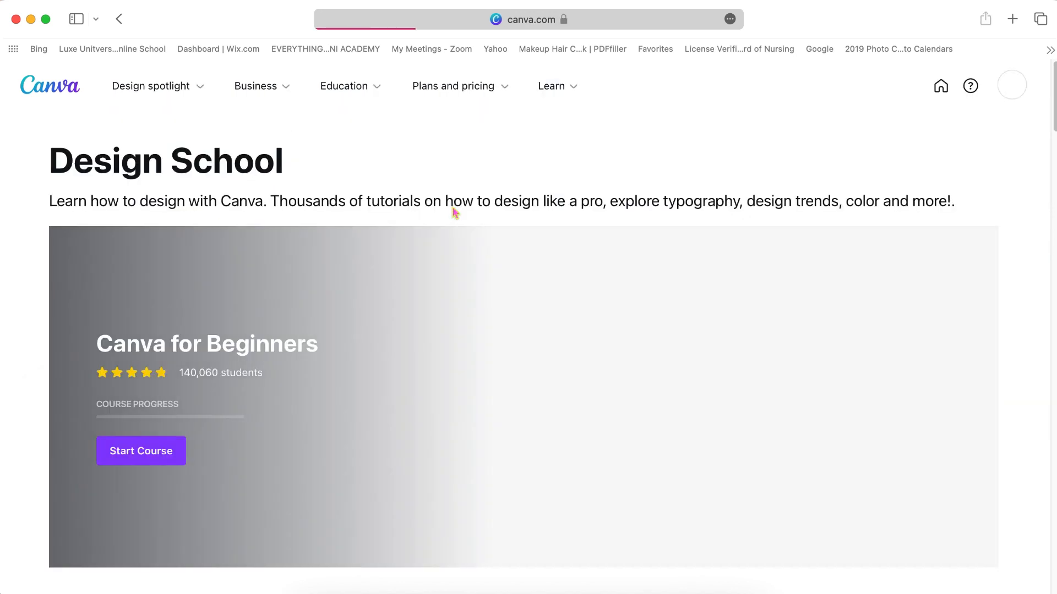
scroll("down", 3)
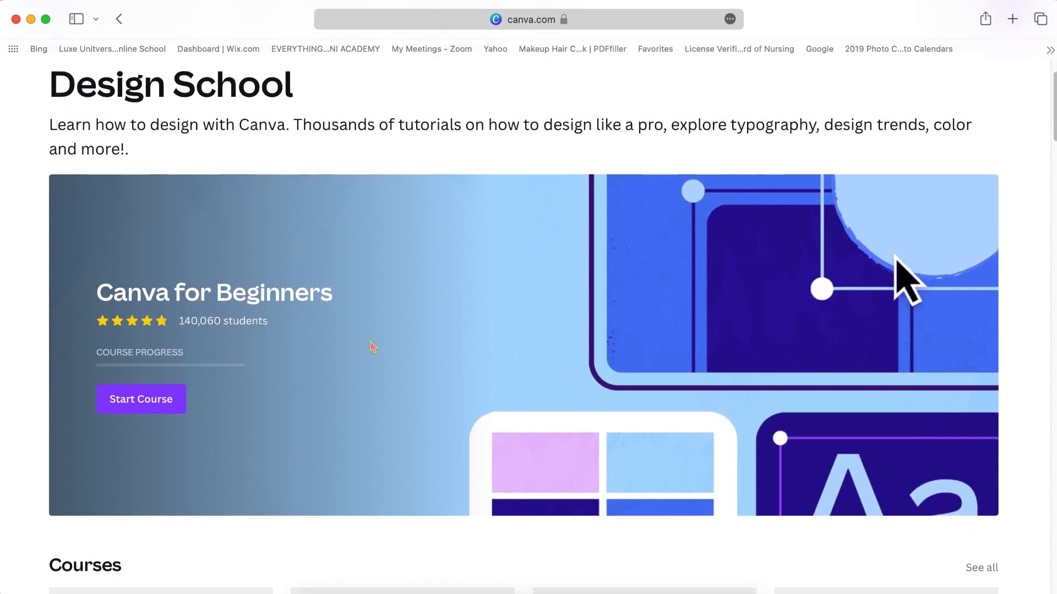
scroll("down", 3)
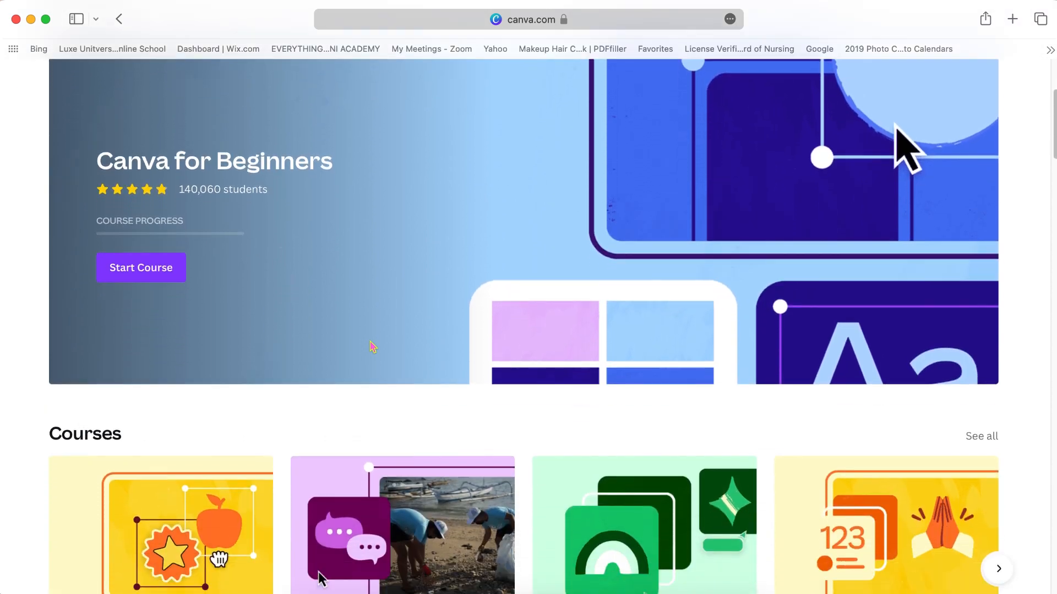
scroll("down", 3)
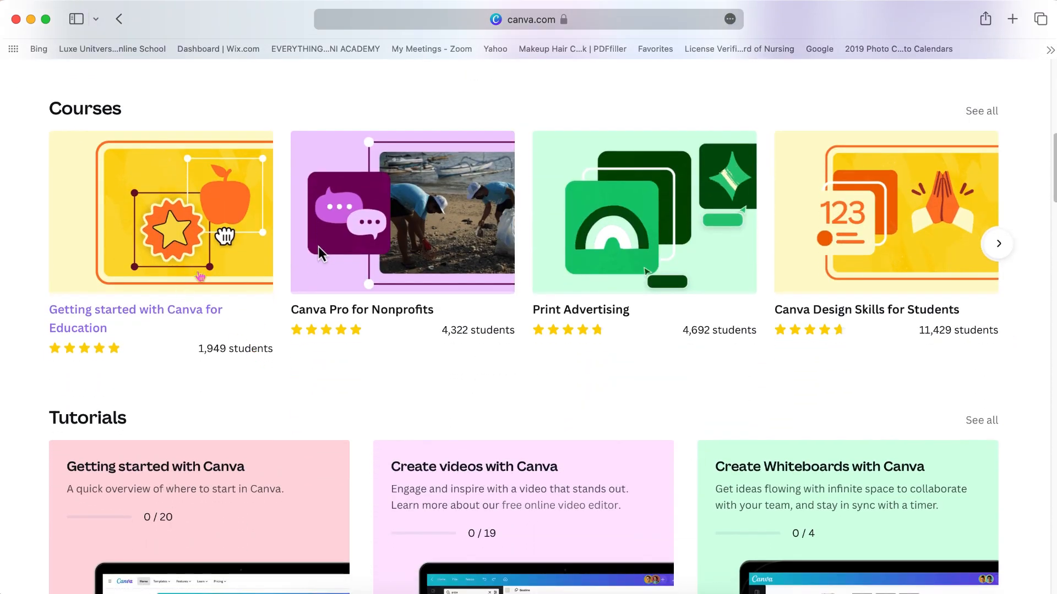
scroll("down", 3)
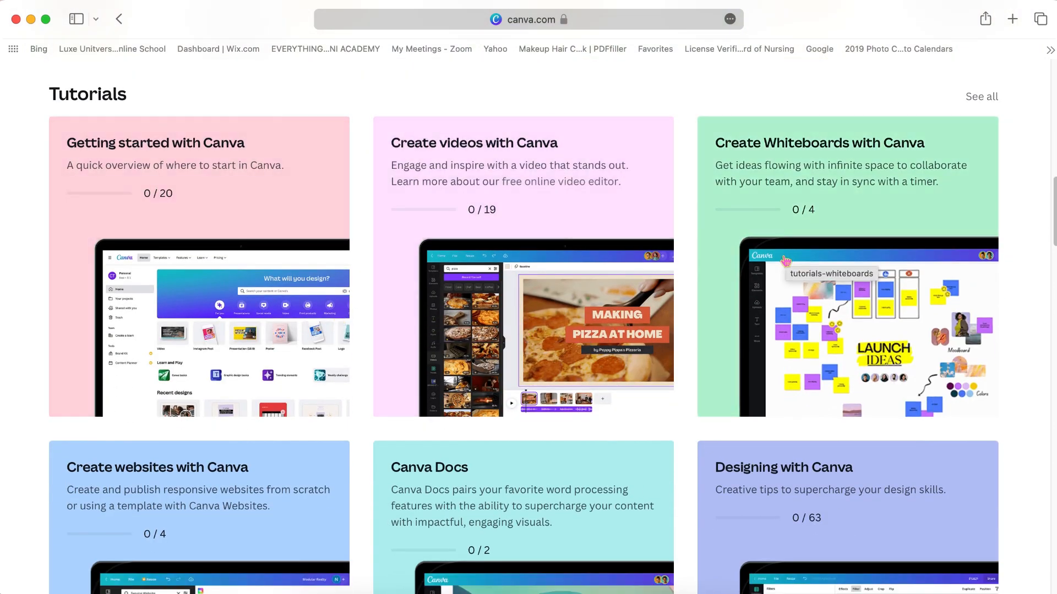
scroll("down", 3)
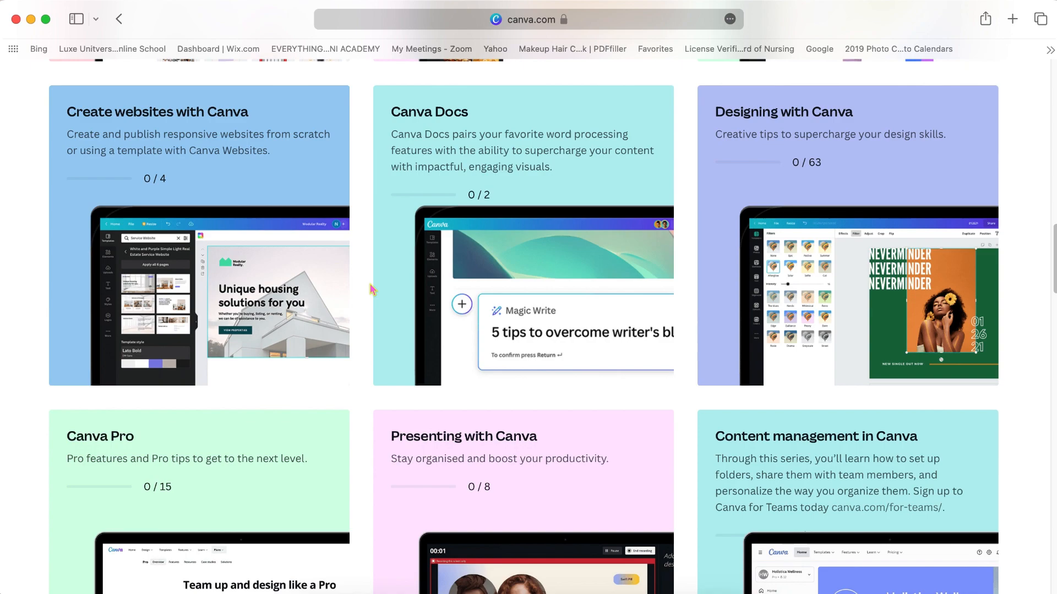
scroll("down", 3)
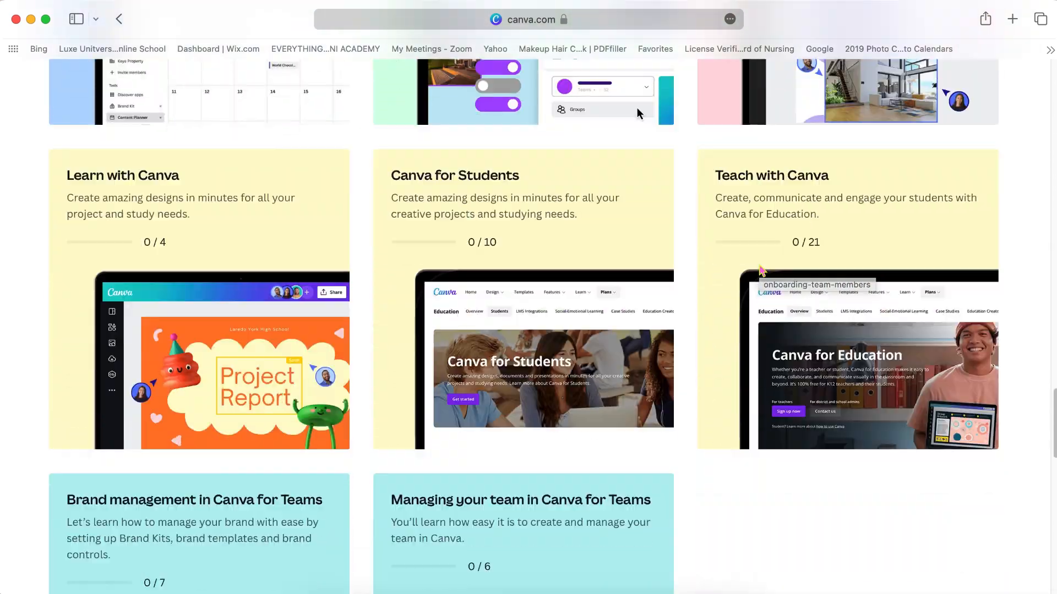
scroll("down", 3)
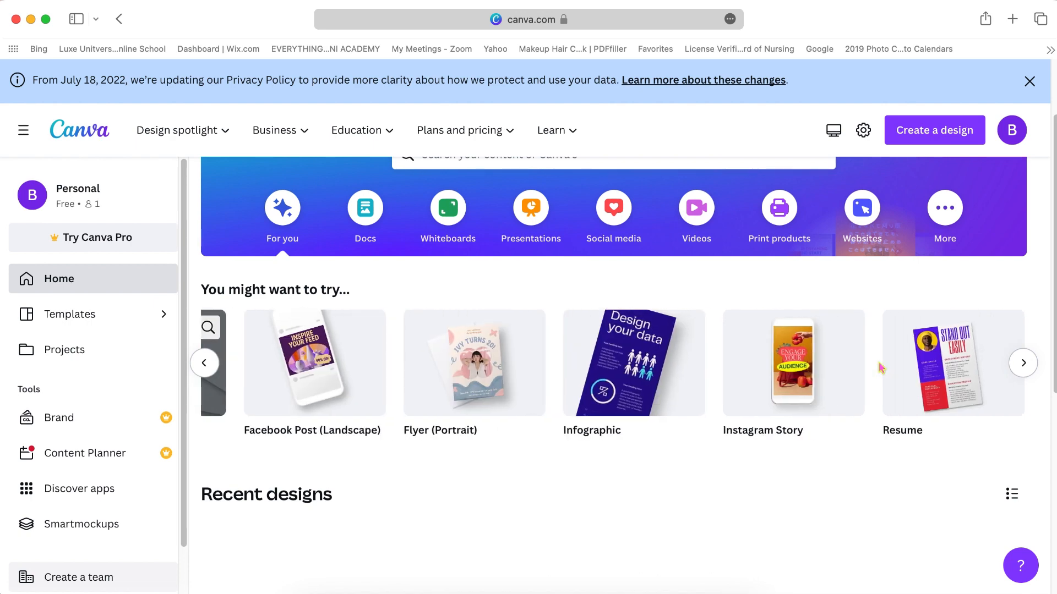
left_click(1022, 363)
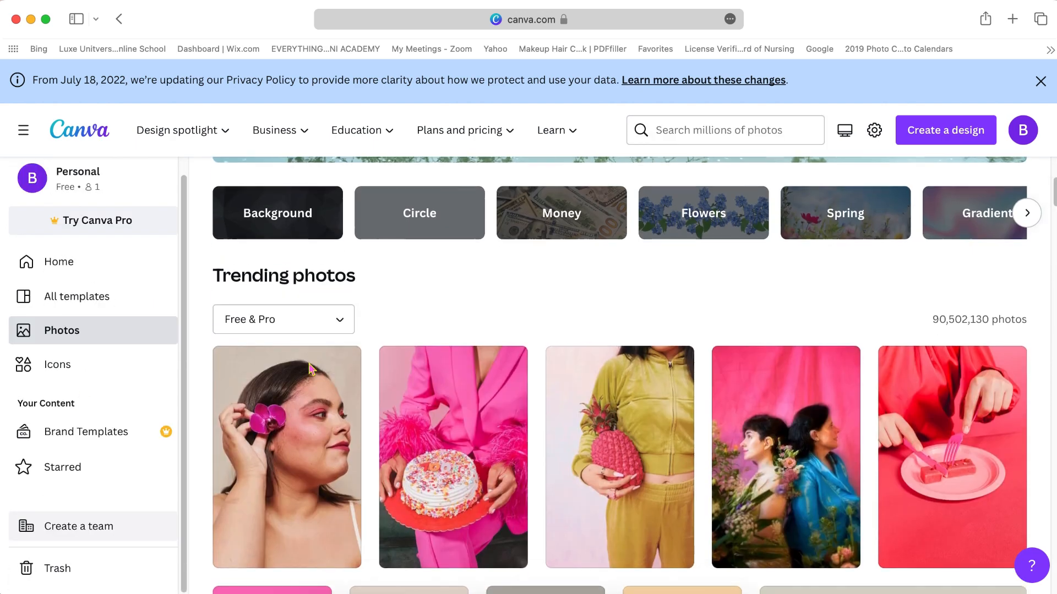
scroll("down", 3)
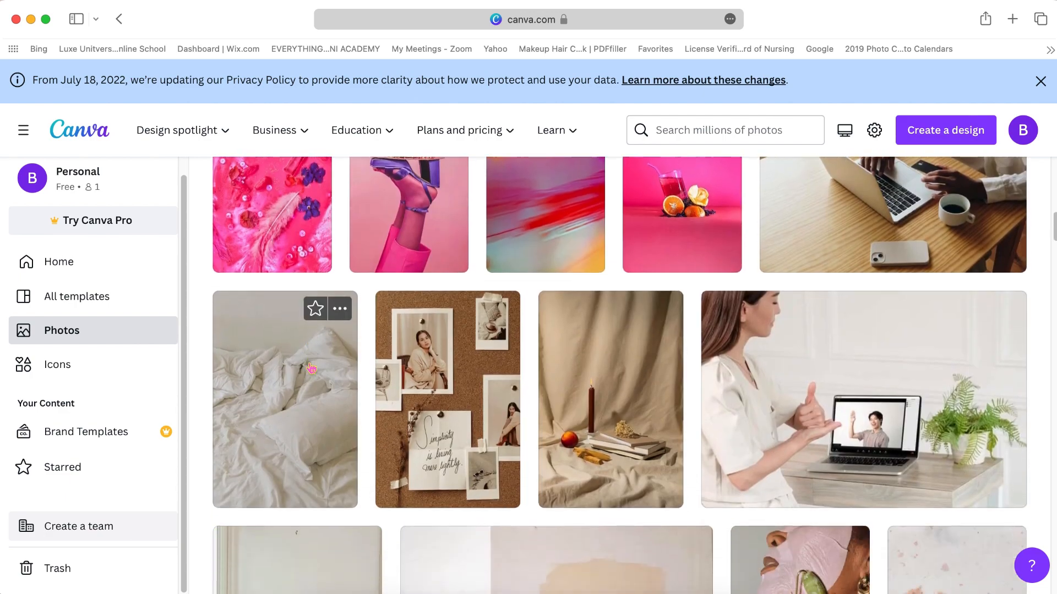
Step: Scroll through the Content Planner calendar
left_click(85, 402)
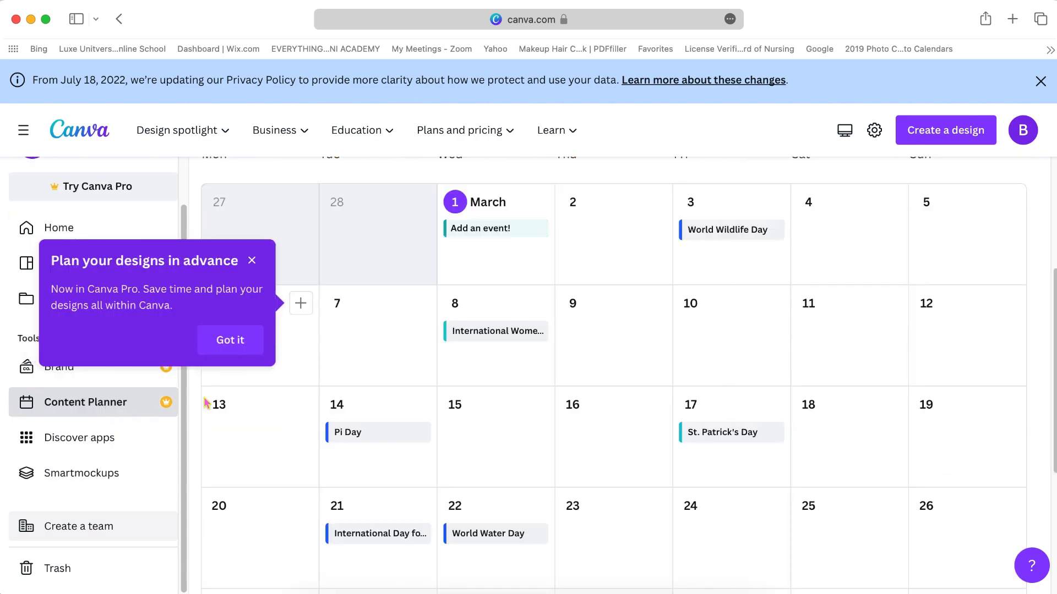
mouse_move(637, 254)
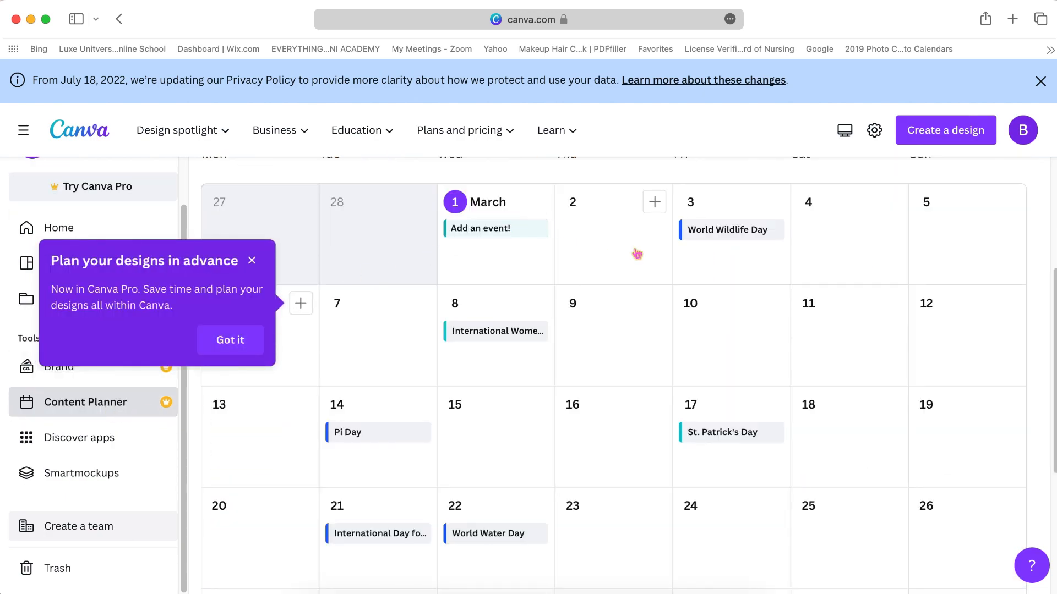
scroll("down", 3)
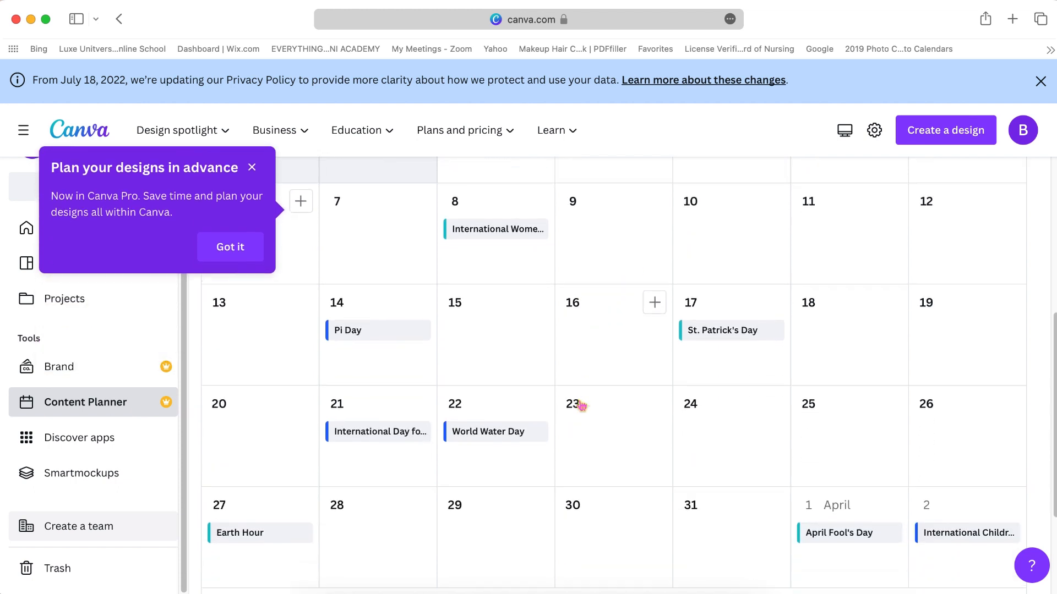
scroll("down", 3)
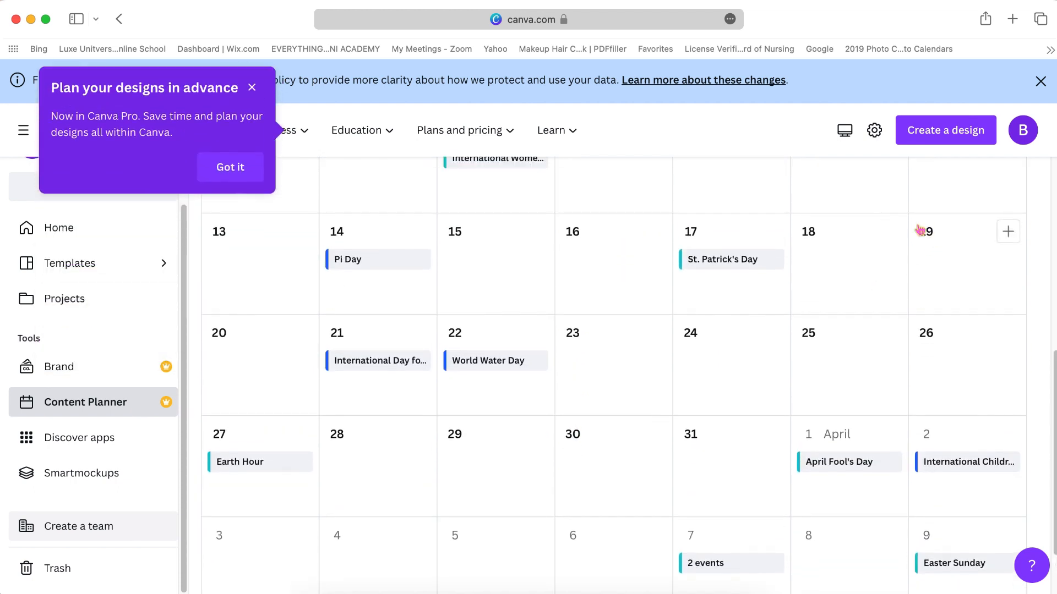
mouse_move(1000, 264)
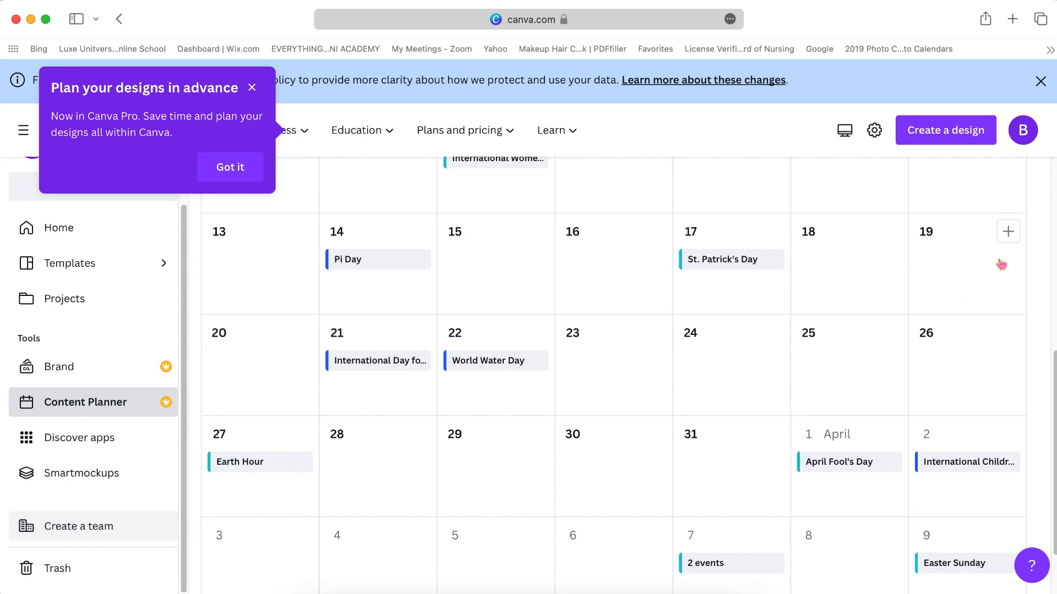
Step: Browse the Discover apps directory listings
left_click(78, 438)
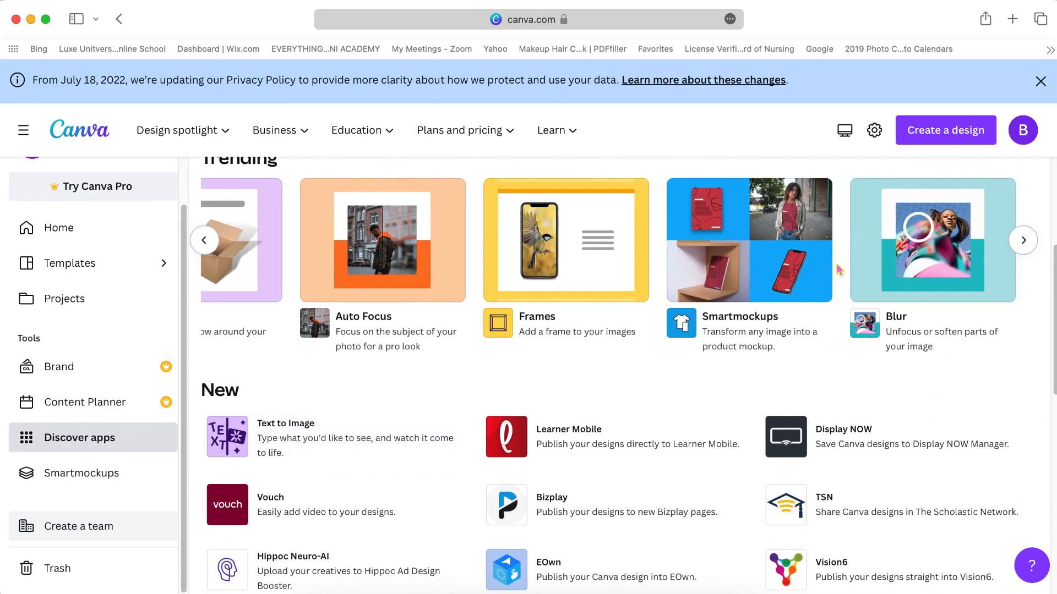
scroll("down", 3)
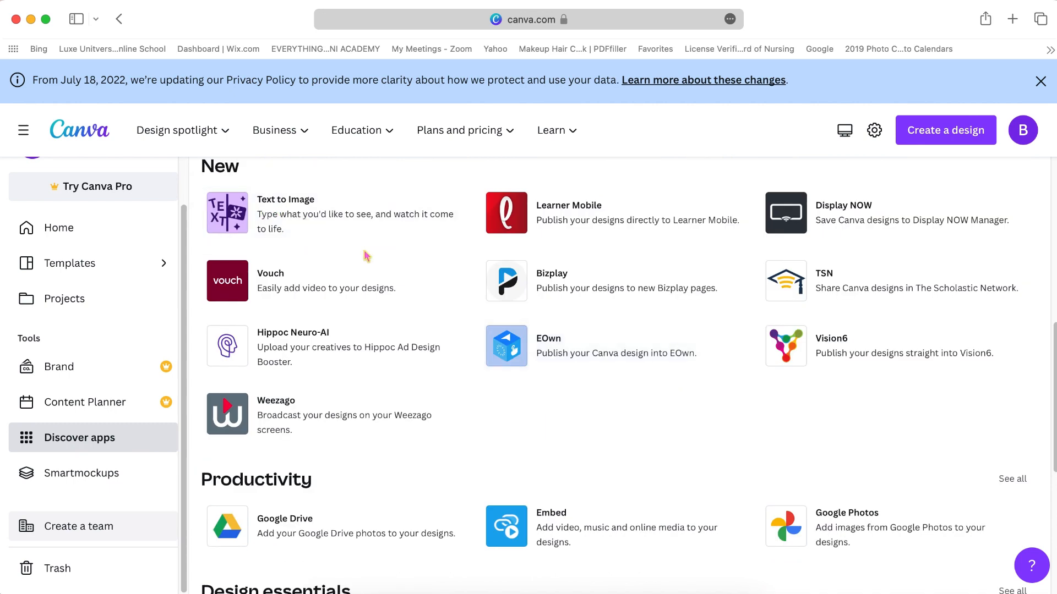
scroll("down", 3)
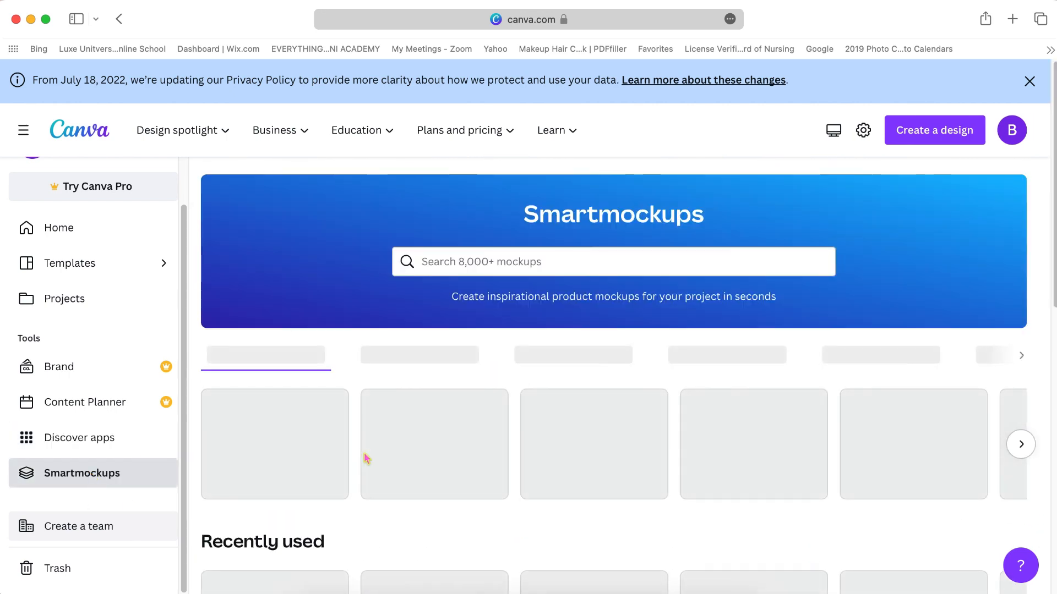
Step: Open the white sweatshirt mockup from the New row of Smartmockups
scroll("down", 3)
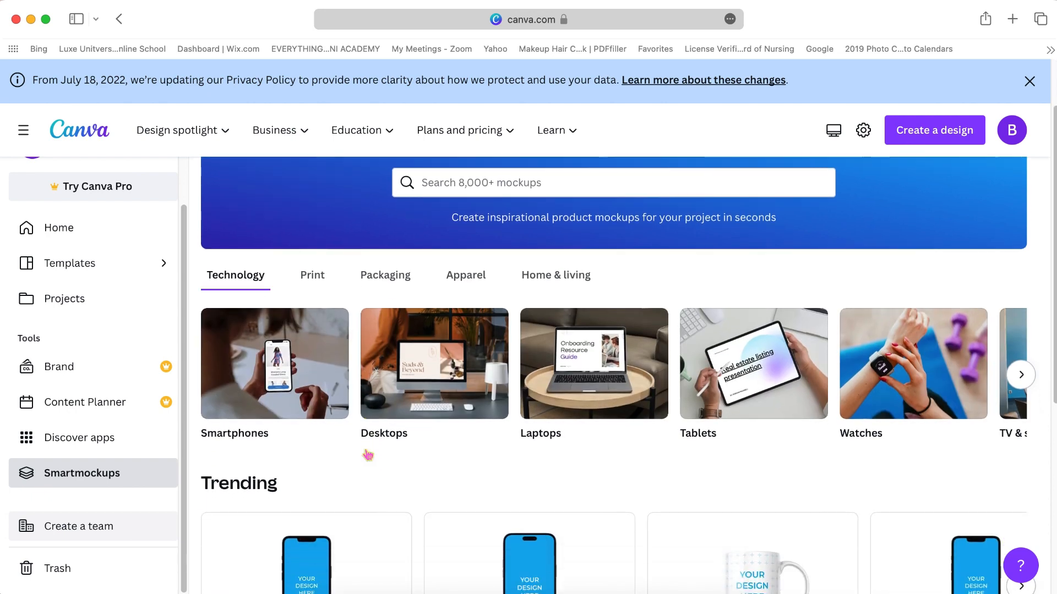
scroll("down", 3)
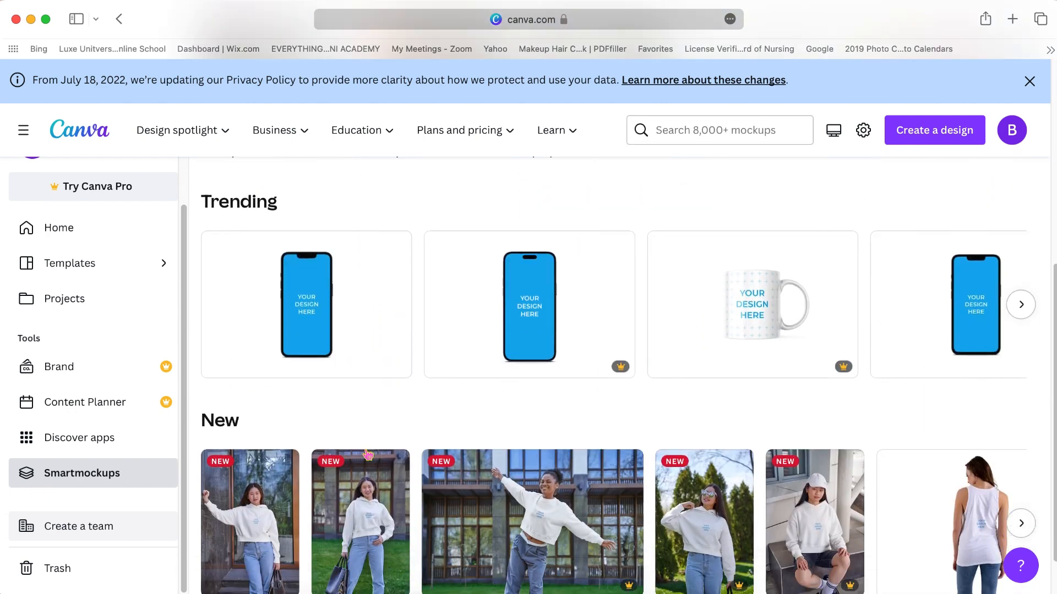
left_click(531, 521)
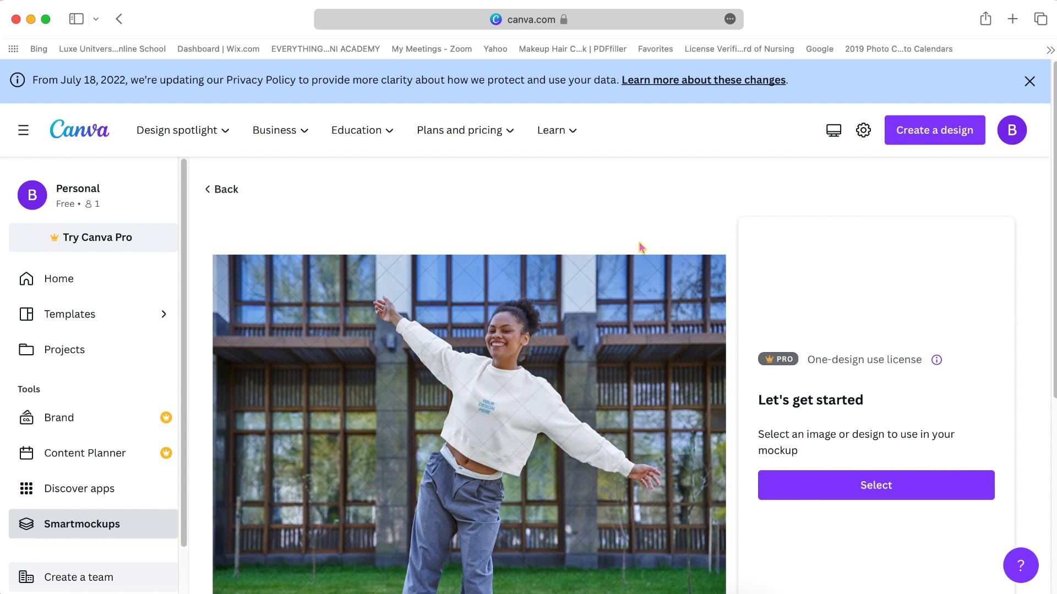
mouse_move(1030, 82)
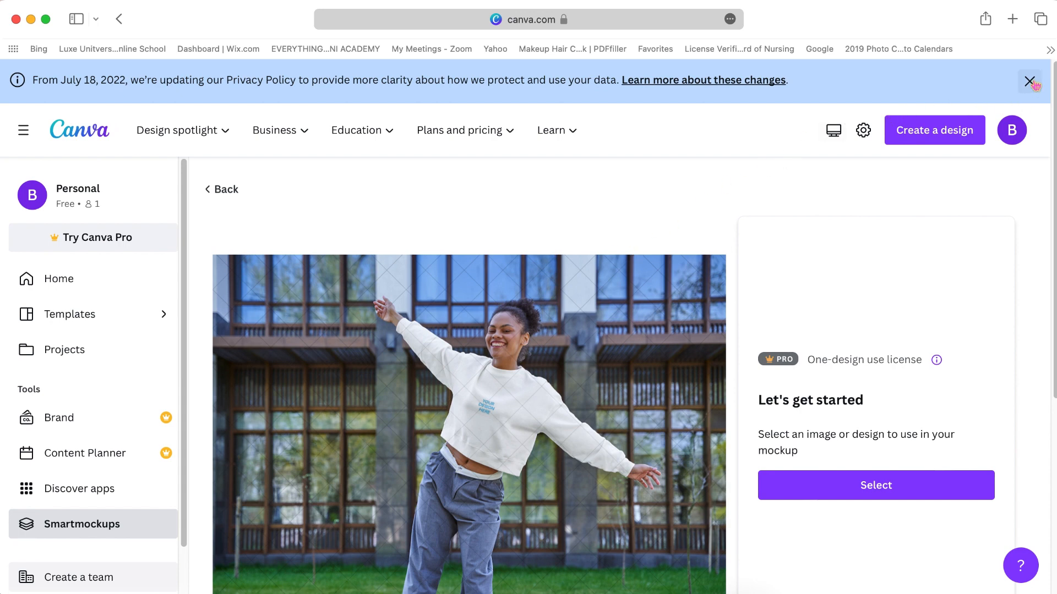